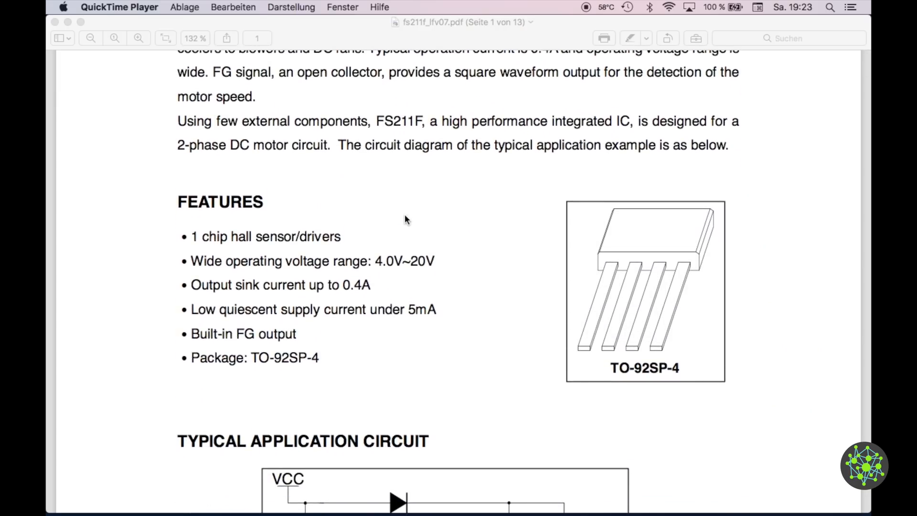
# - Scroll the FS211F datasheet past the application circuit to page 2's block diagram
pyautogui.scroll(-3)
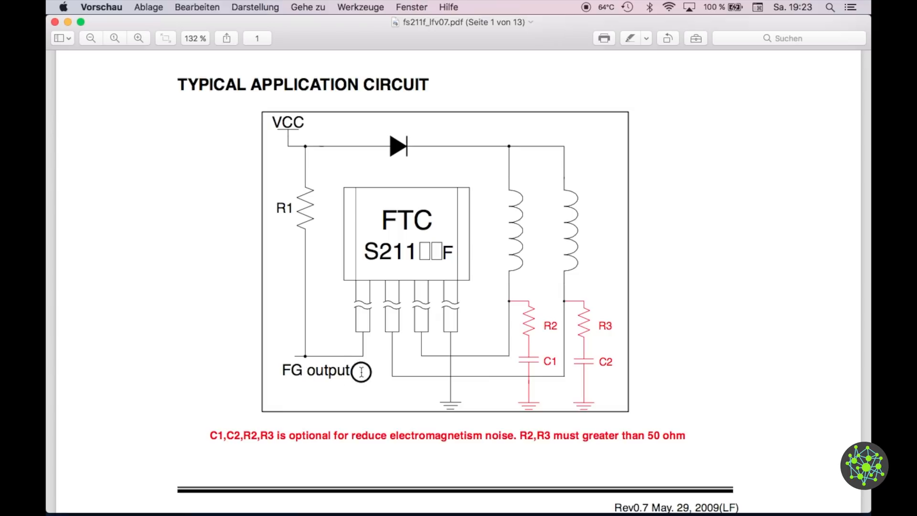
pyautogui.scroll(-3)
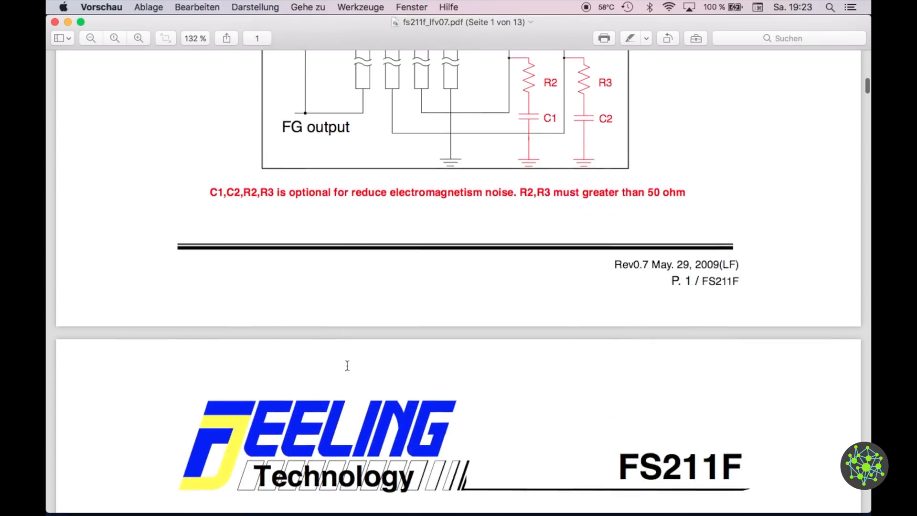
pyautogui.scroll(-3)
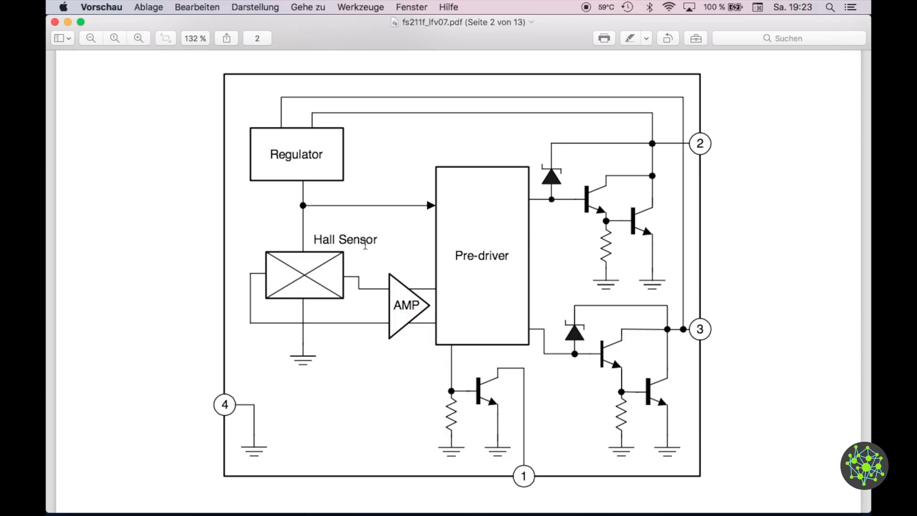
pyautogui.moveTo(450, 370)
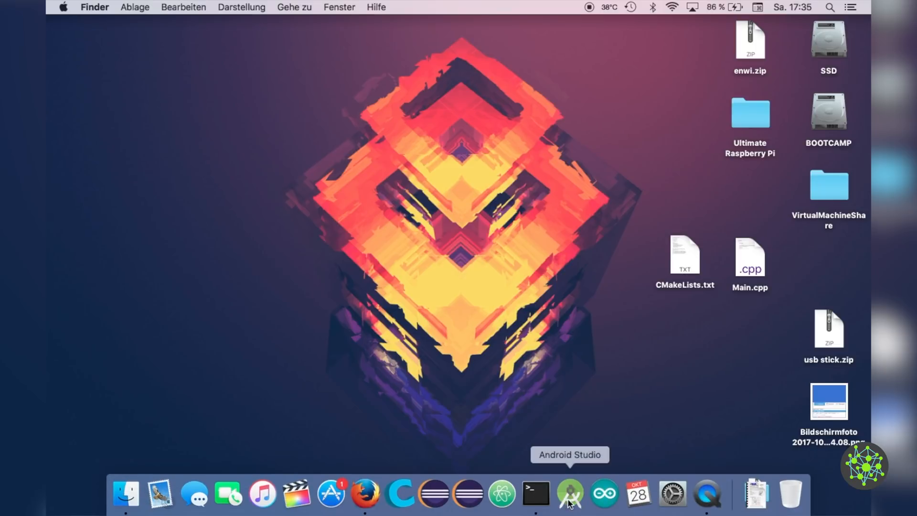
pyautogui.moveTo(508, 169)
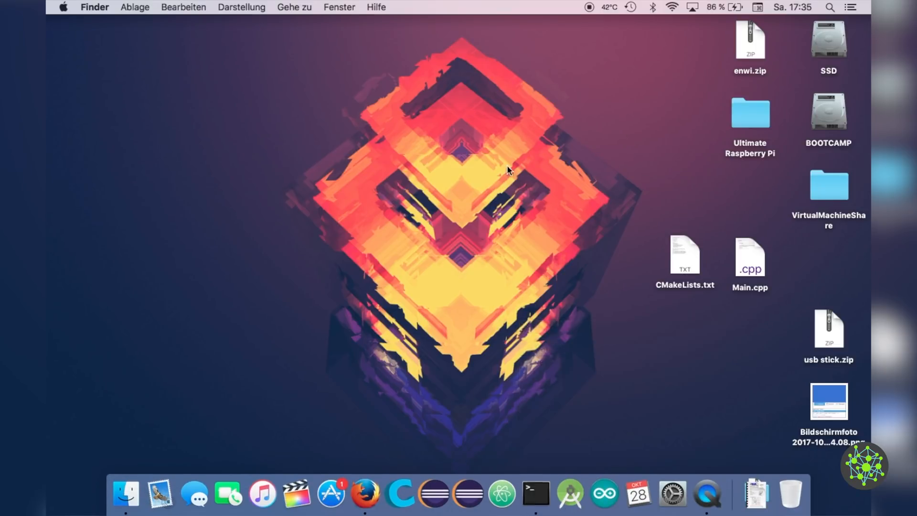
# - Return to the Pi's SSH terminal and kill the boot-started fan_control.sh process 533
pyautogui.click(534, 494)
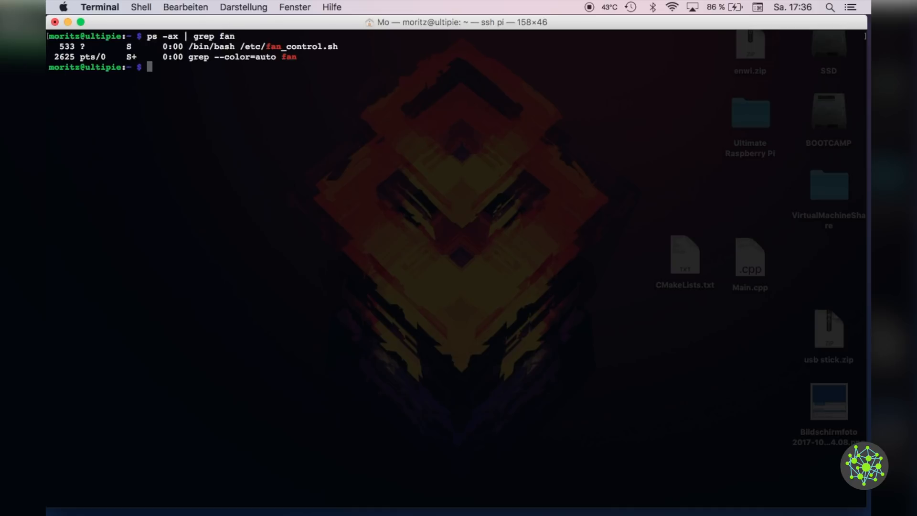
pyautogui.write('sudo ki')
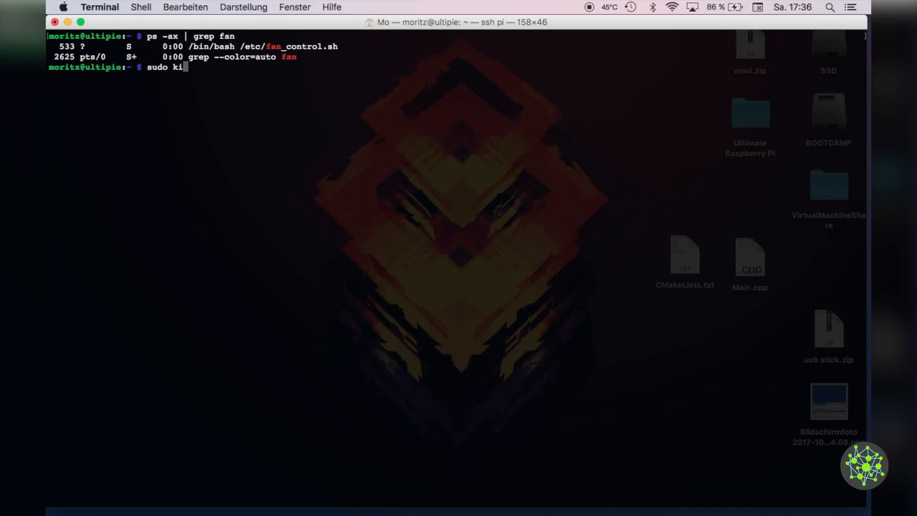
pyautogui.write('ll')
pyautogui.write('tail -n 20 /')
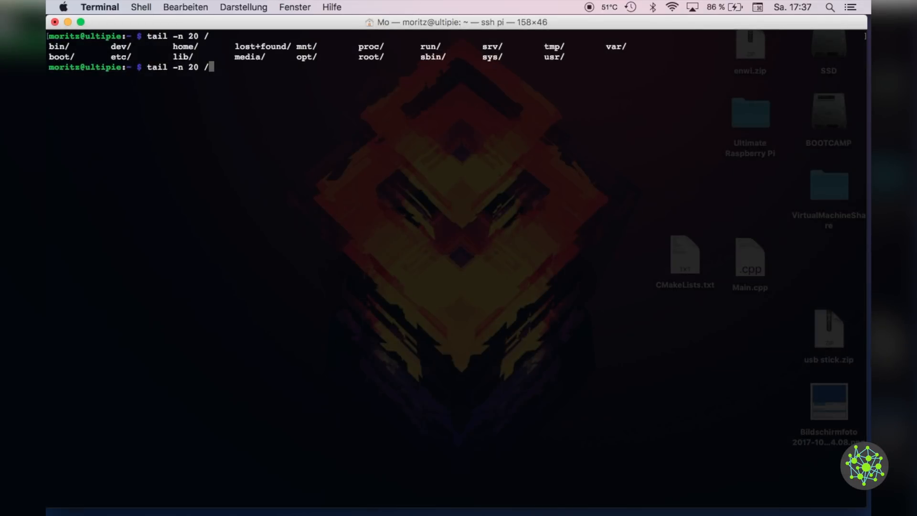
# - View auth.log's last 20 lines, then open a new /etc/rsyslog.d/smartctl.conf in nano
pyautogui.write('var/')
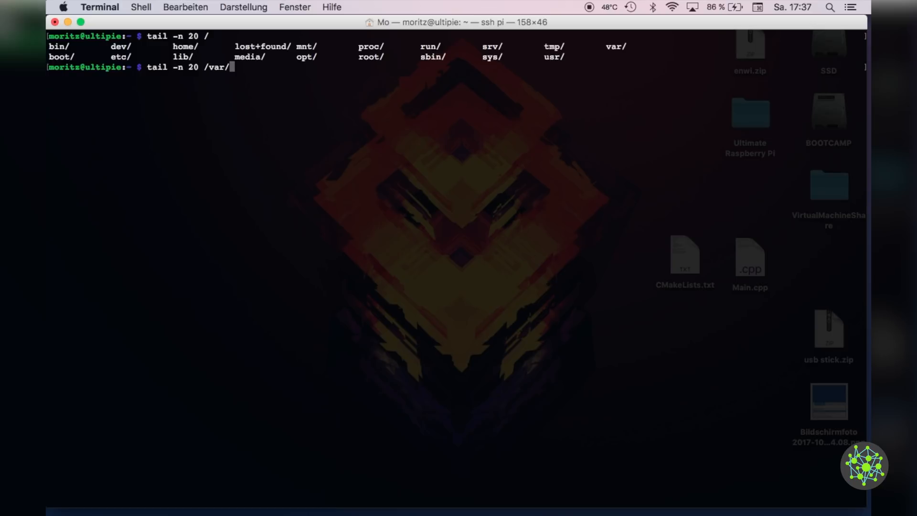
pyautogui.write('log/auth.log')
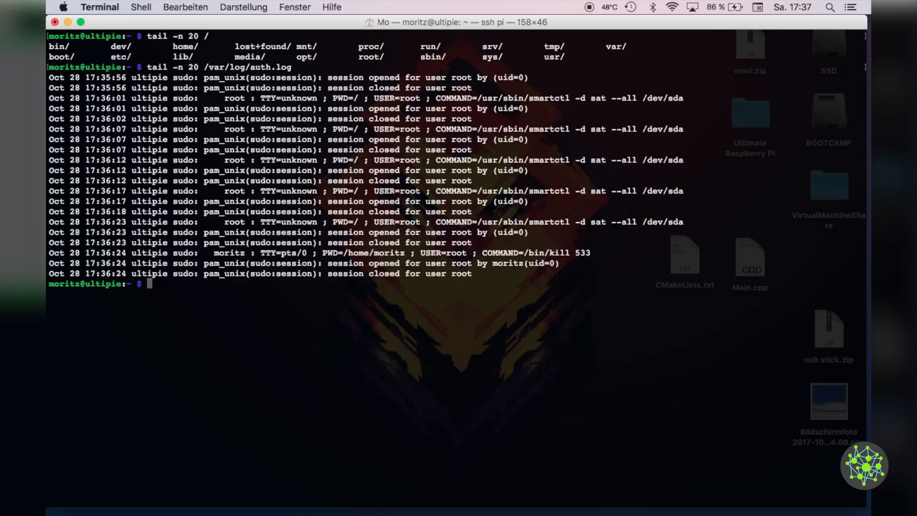
pyautogui.moveTo(367, 208)
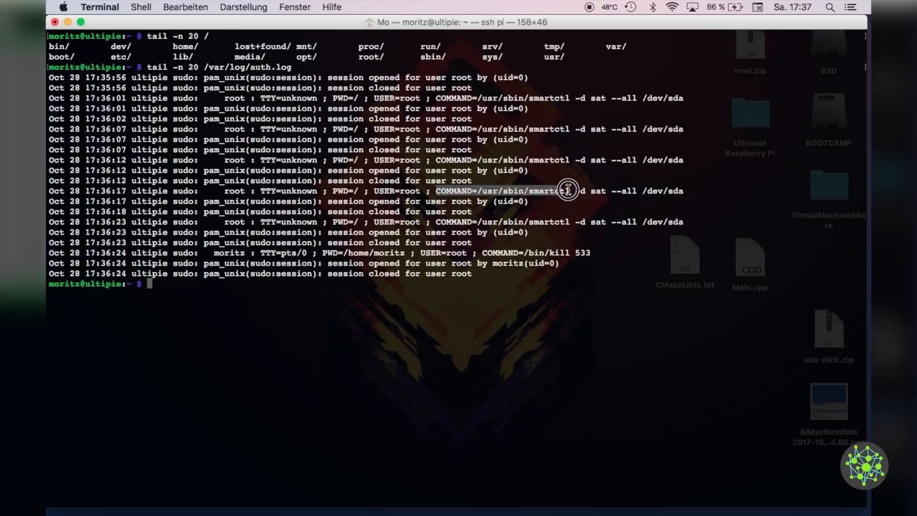
pyautogui.write('sudo nano')
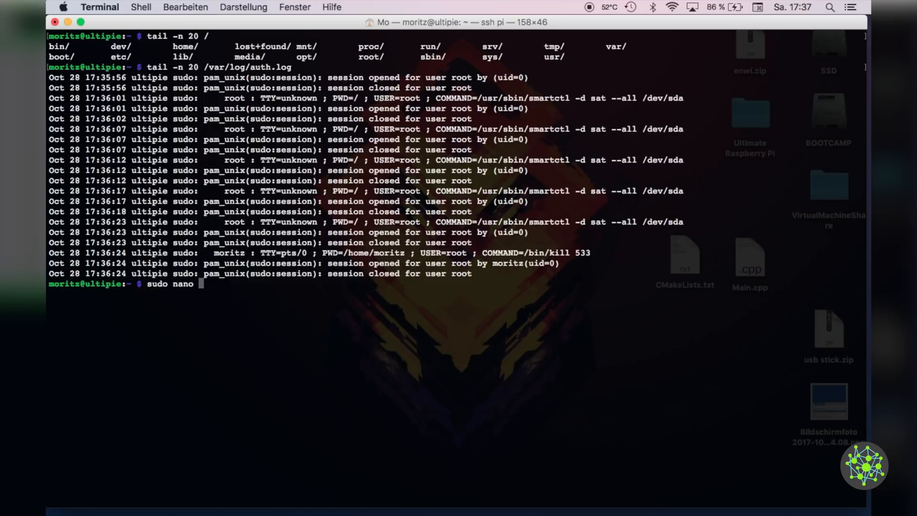
pyautogui.write('/etc/')
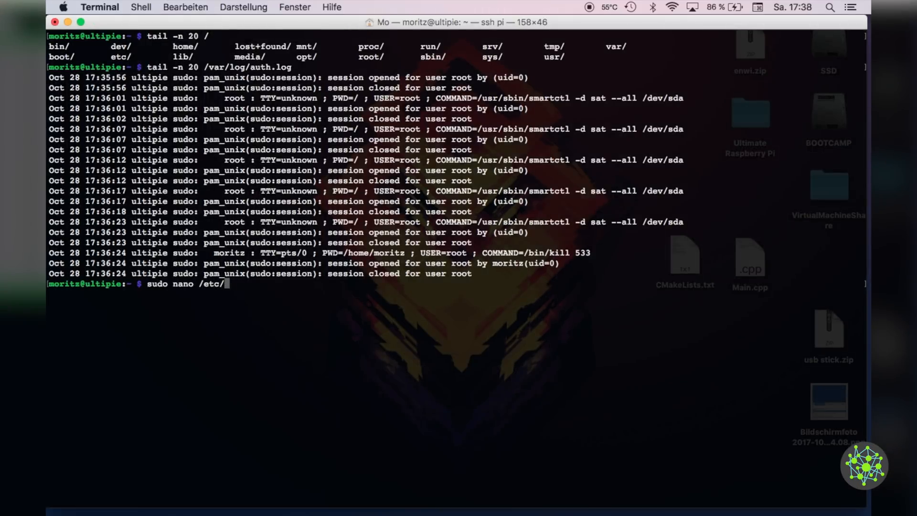
pyautogui.write('rsyslog.')
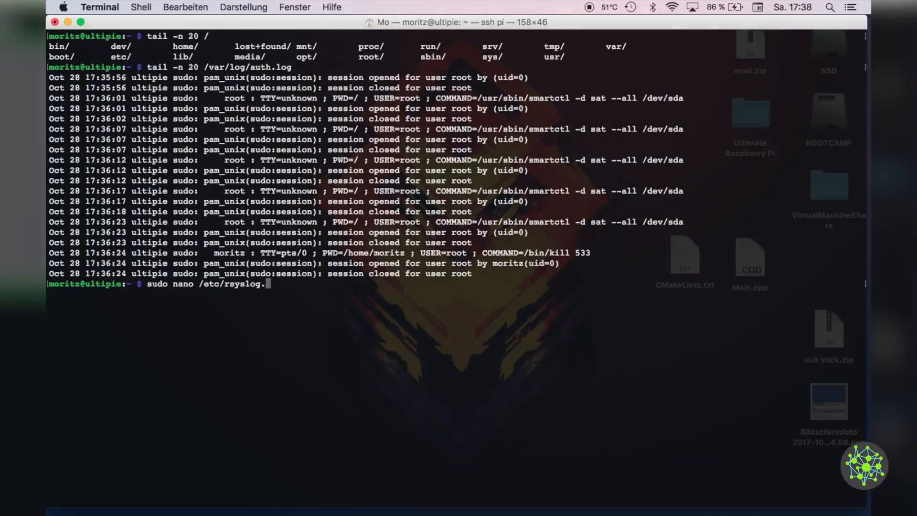
pyautogui.write('d/')
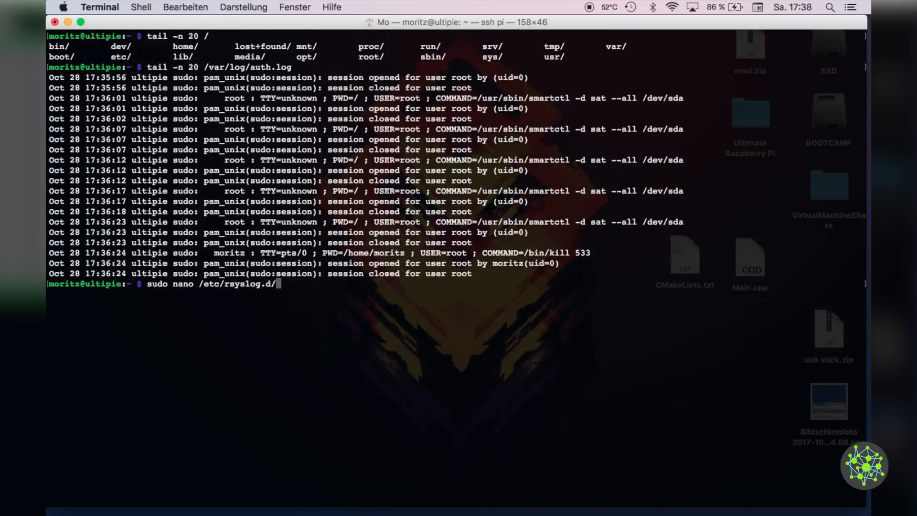
pyautogui.write('sm')
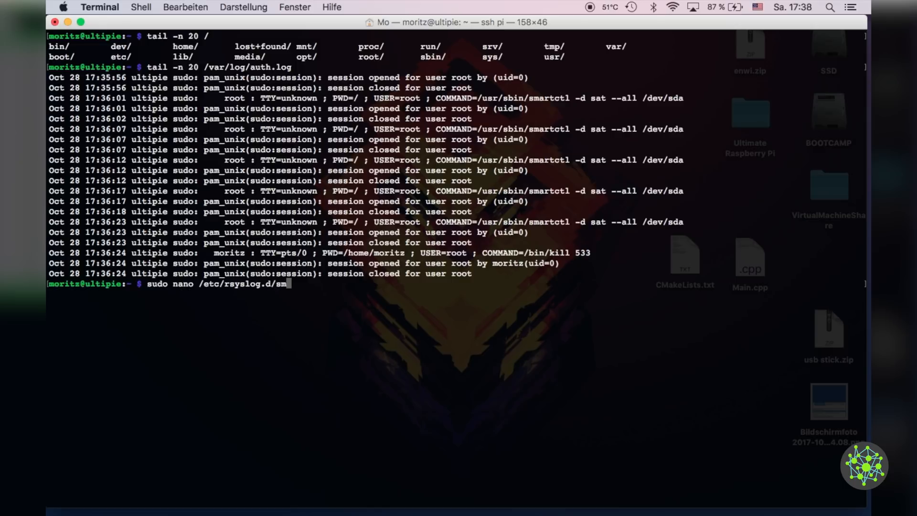
pyautogui.write('artctl.con')
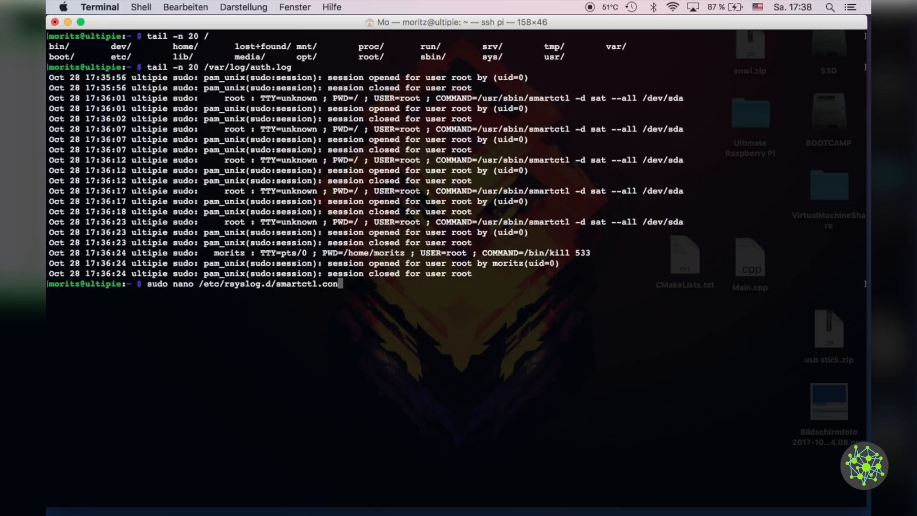
pyautogui.press('enter')
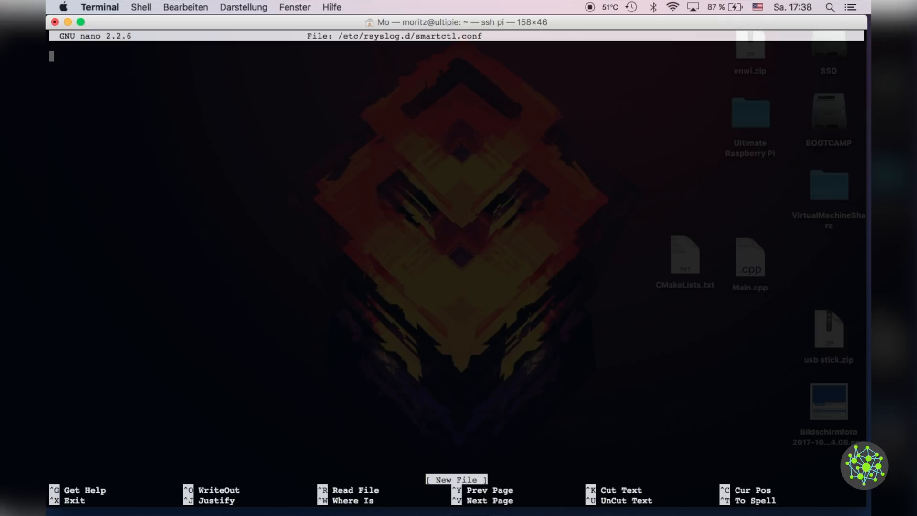
# - Write the rule ':msg, contains, "COMMAND=/usr/sbin/smartctl"' routing to /var/log/smartctlauth.log
pyautogui.write(':')
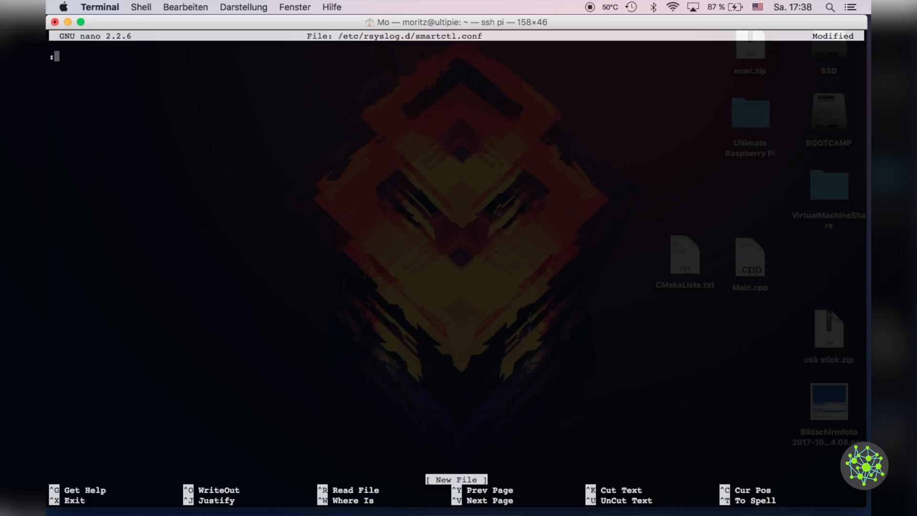
pyautogui.write('msg,')
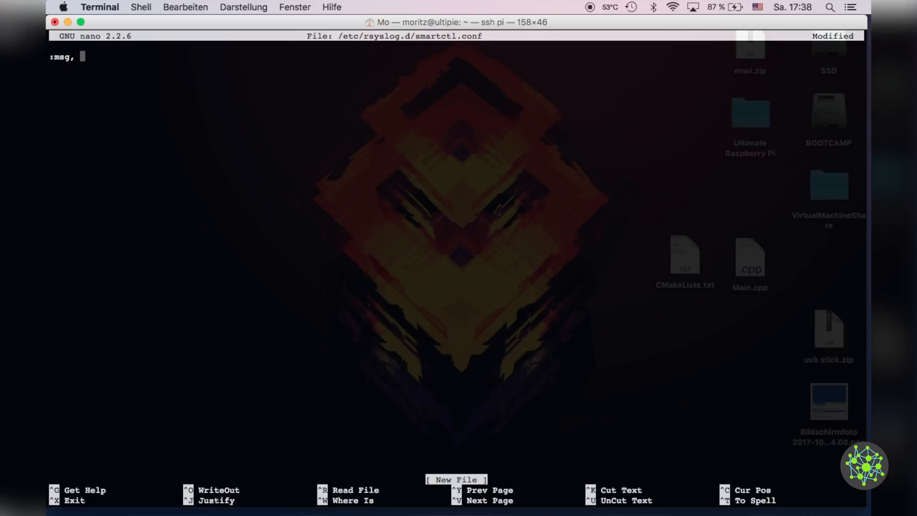
pyautogui.write('conta')
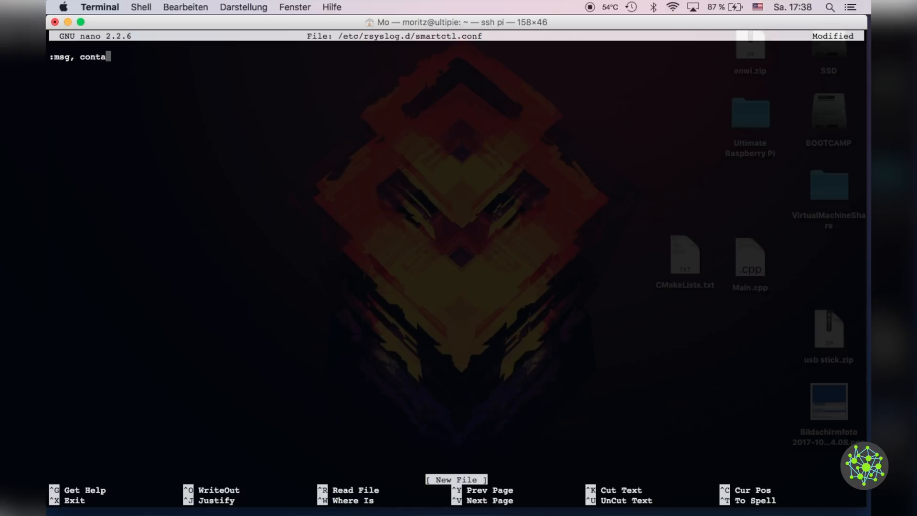
pyautogui.write('ins, "')
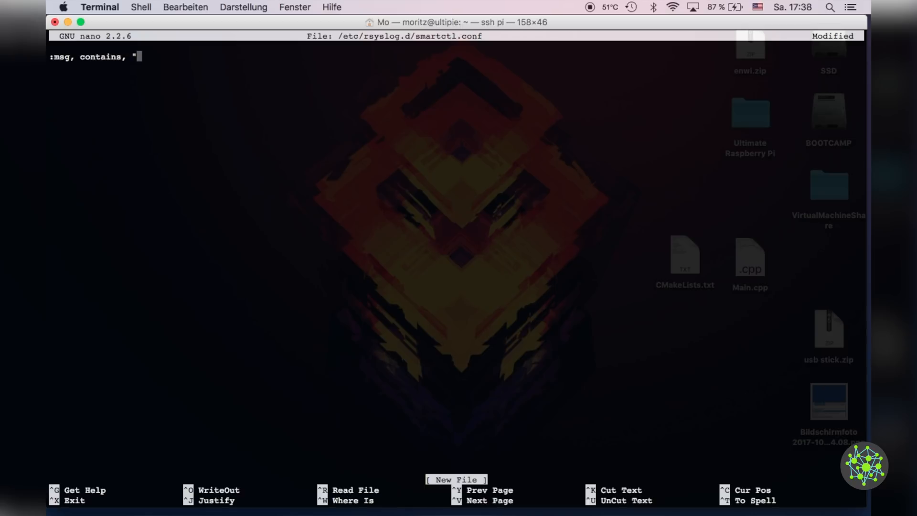
pyautogui.write('COMMAND=/usr/sbin/smartctl')
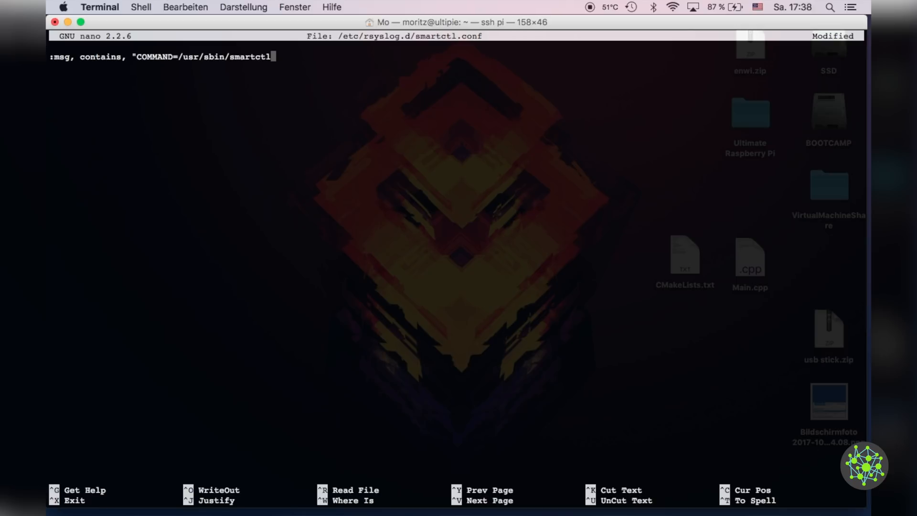
pyautogui.write('"')
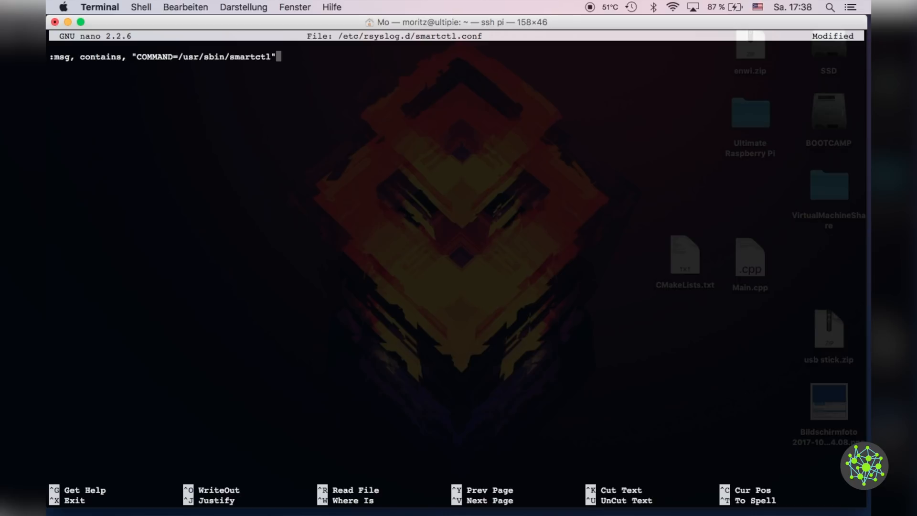
pyautogui.write('-')
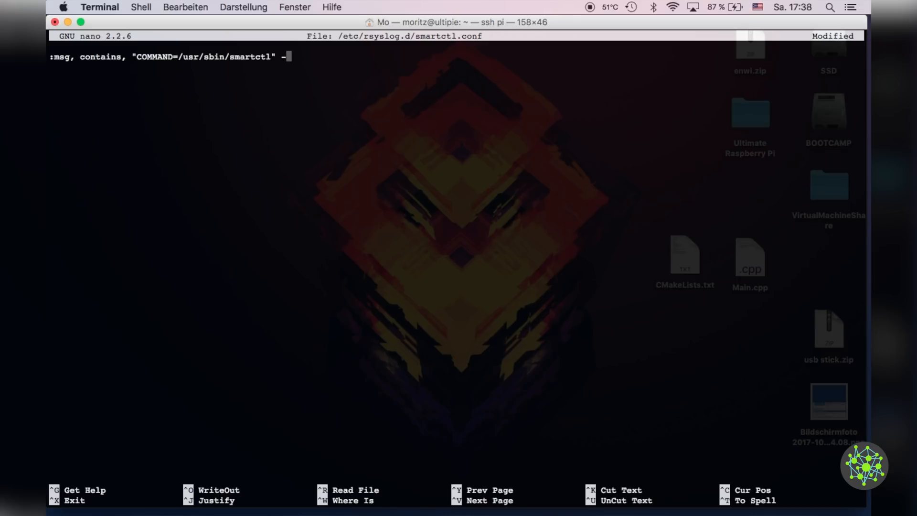
pyautogui.write('/var/l')
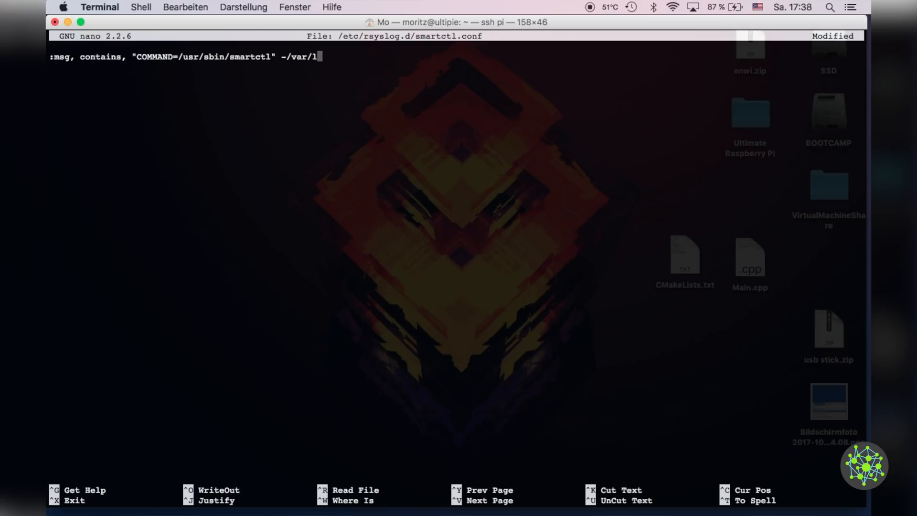
pyautogui.write('og/')
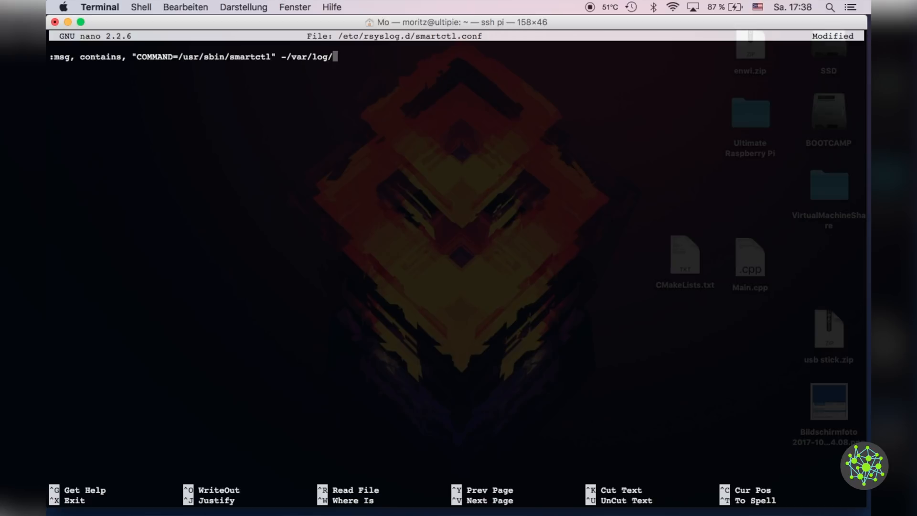
pyautogui.write('smartcl')
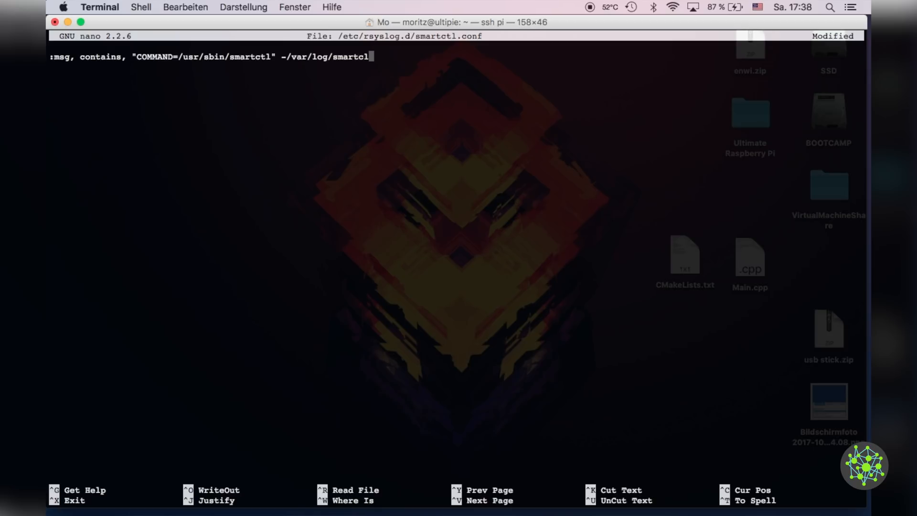
pyautogui.write('auth.log')
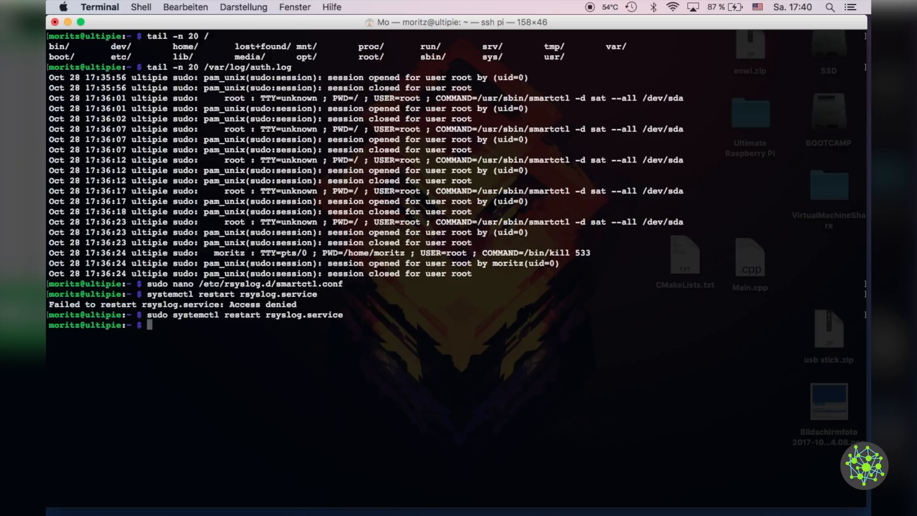
# - Restart rsyslog and display the contents of the new /var/log/smartctlauth.log
pyautogui.write('./fan_control.sh')
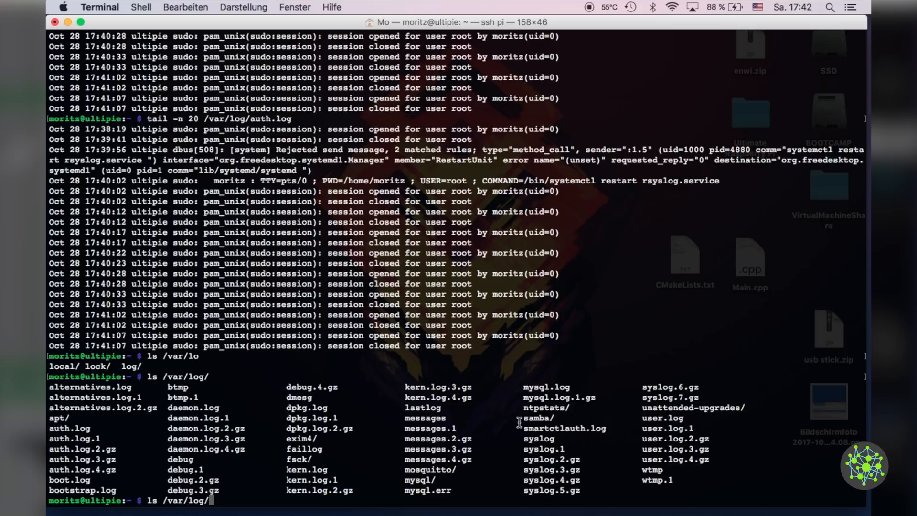
pyautogui.doubleClick(563, 427)
pyautogui.write('cat')
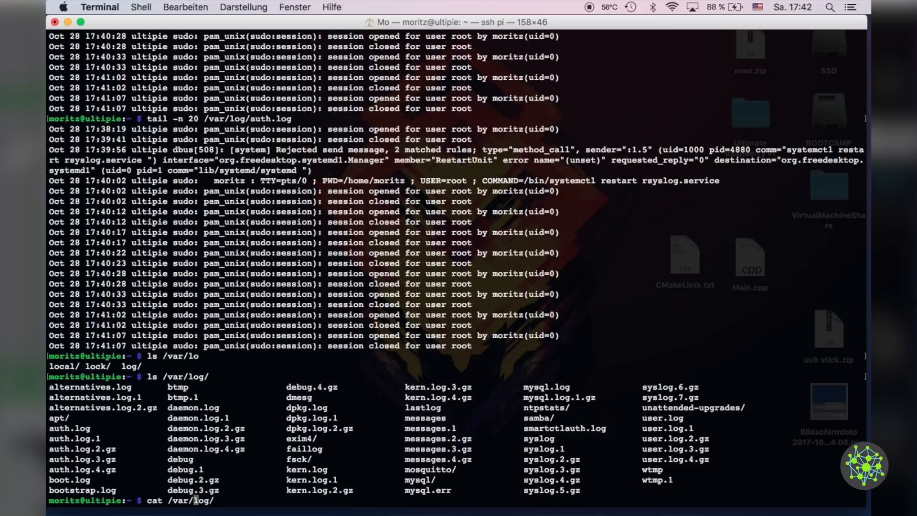
pyautogui.press('Return')
pyautogui.write('sudo nano')
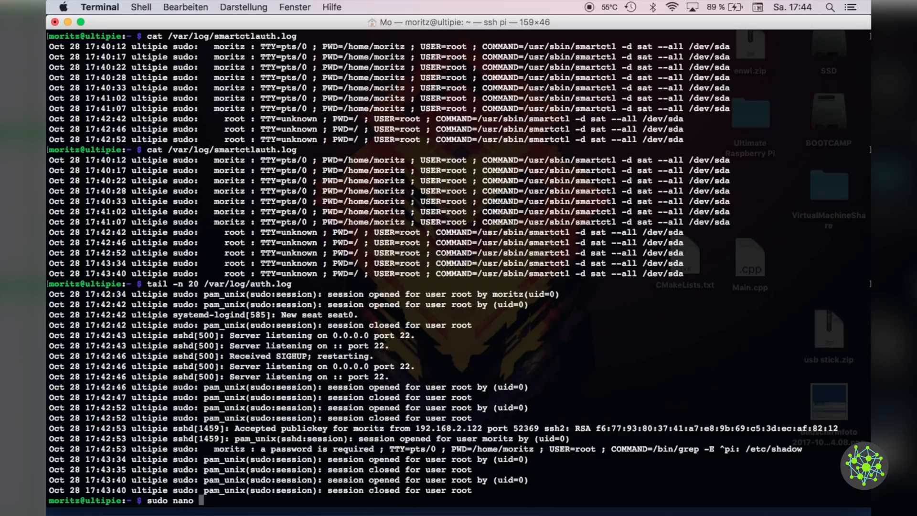
# - Run sudo nano on a new /etc/logrotate.d/smartctlauth config and submit the password
pyautogui.write('/')
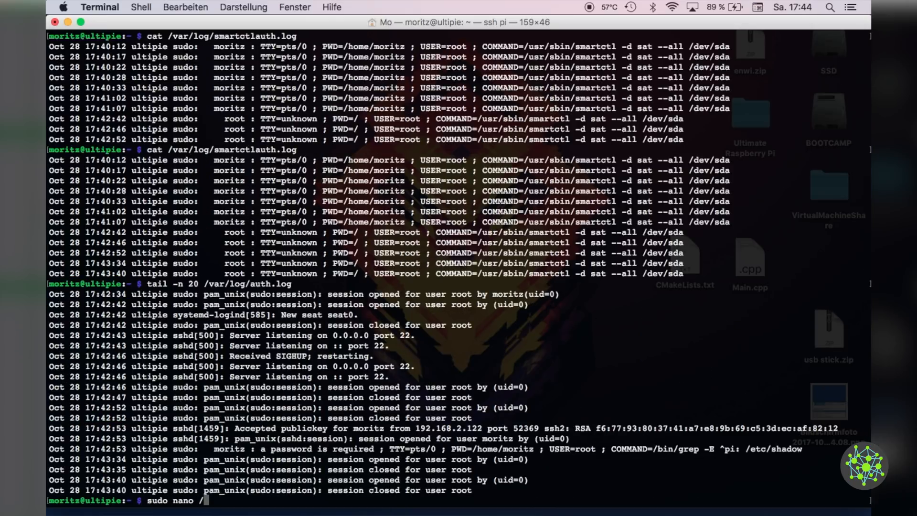
pyautogui.write('etc/')
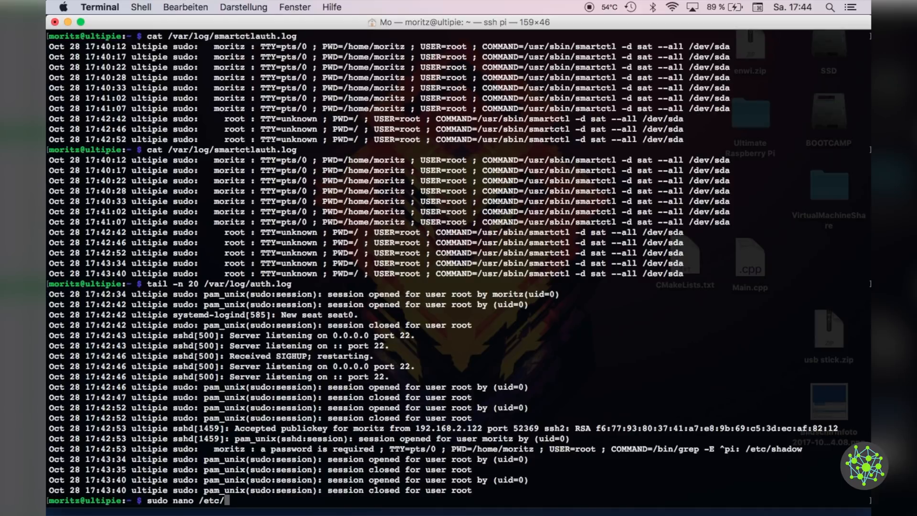
pyautogui.write('log')
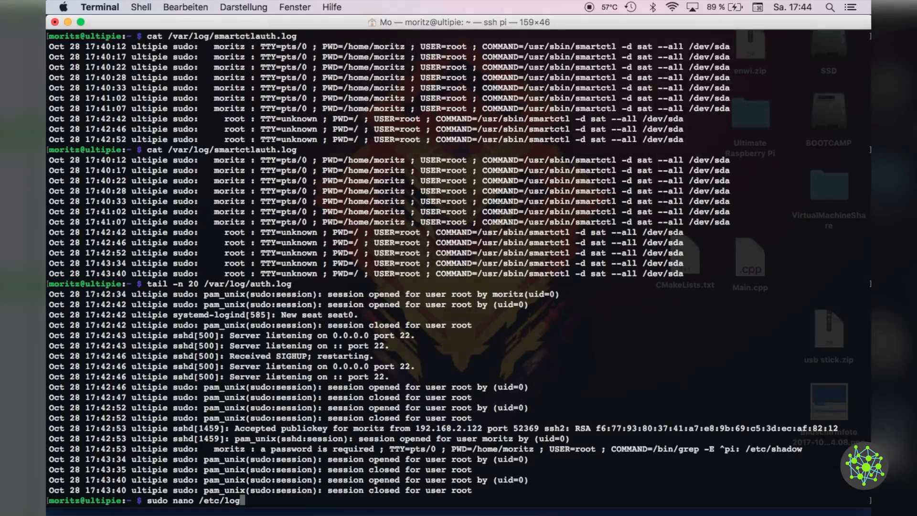
pyautogui.write('rotate.')
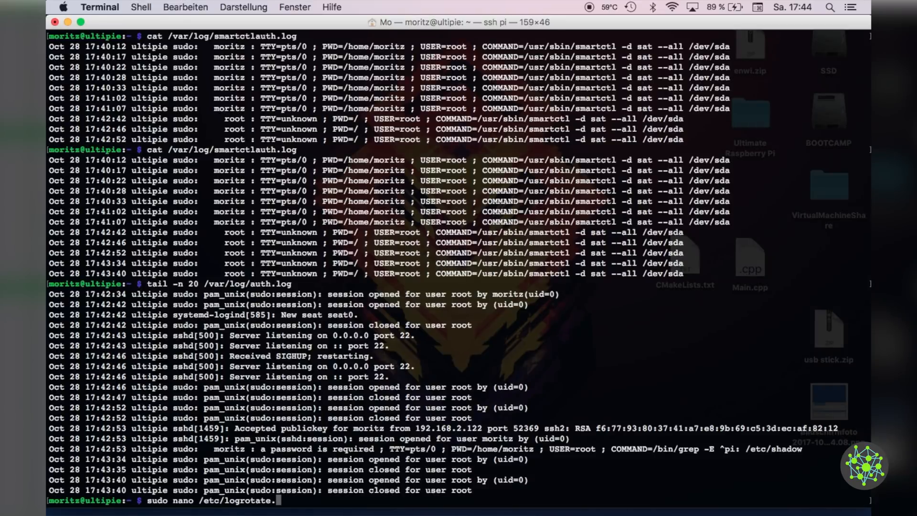
pyautogui.write('d/smartctl')
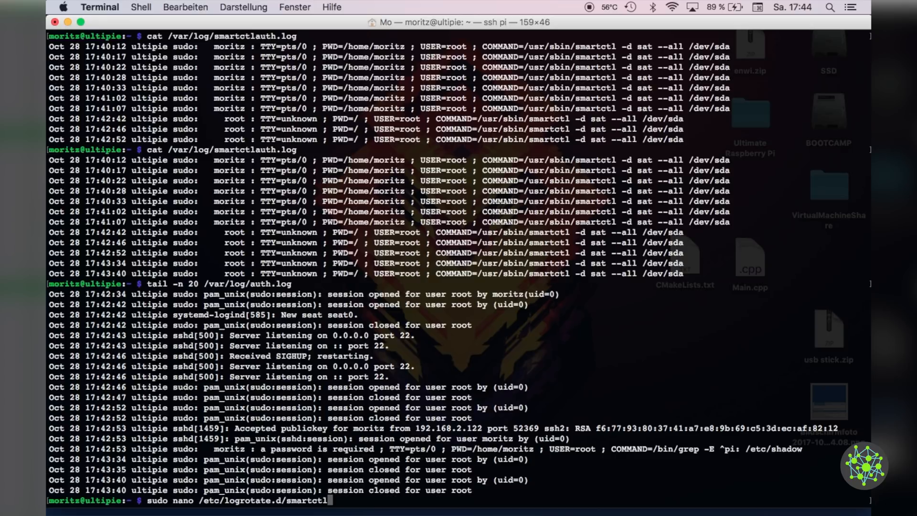
pyautogui.write('auth')
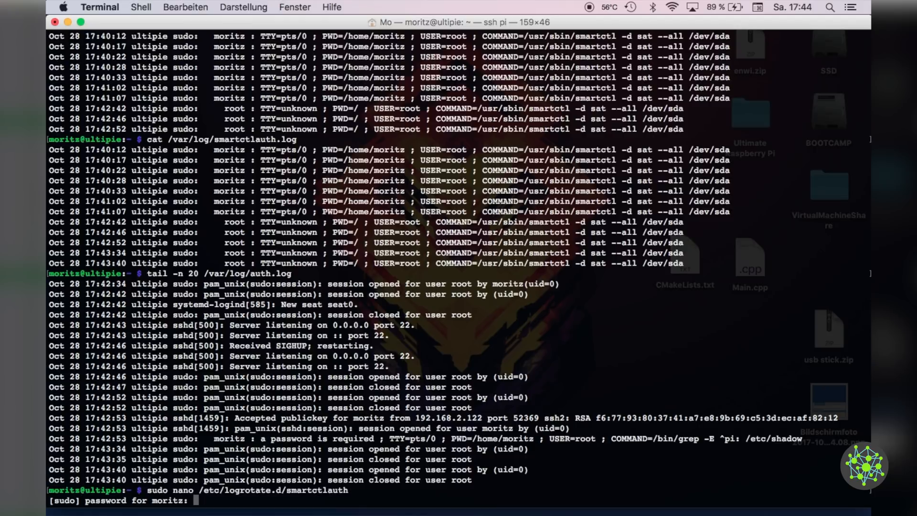
pyautogui.press('Return')
pyautogui.write('/var/')
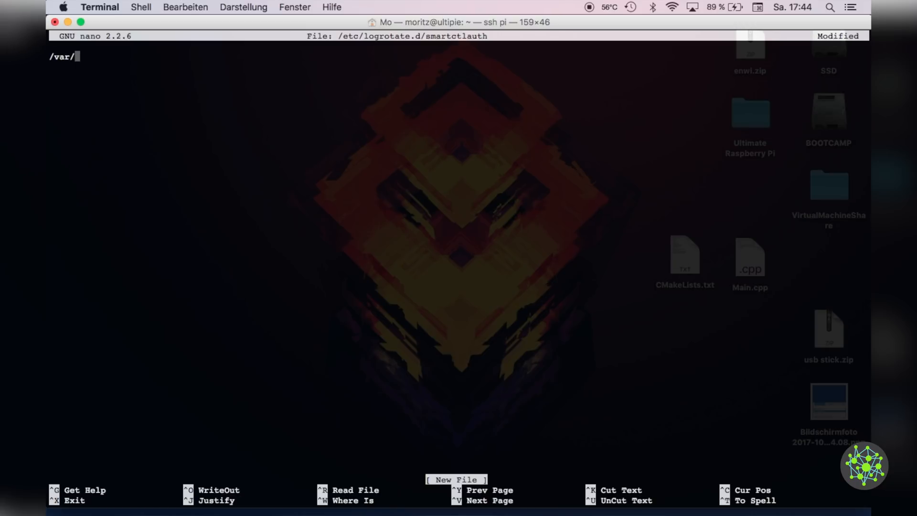
# - Type the /var/log/smartctlauth.log block with rotate 4, weekly, missingok, notifempty and compress
pyautogui.write('log/')
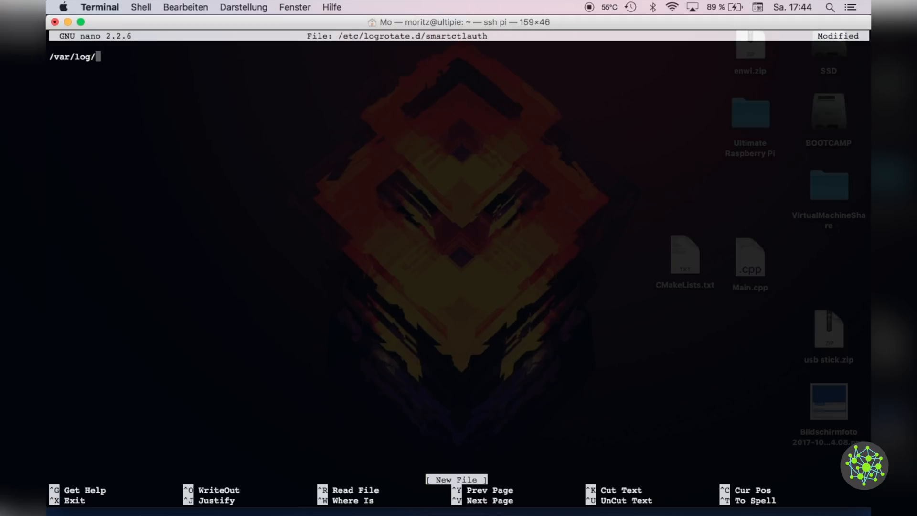
pyautogui.write('smart')
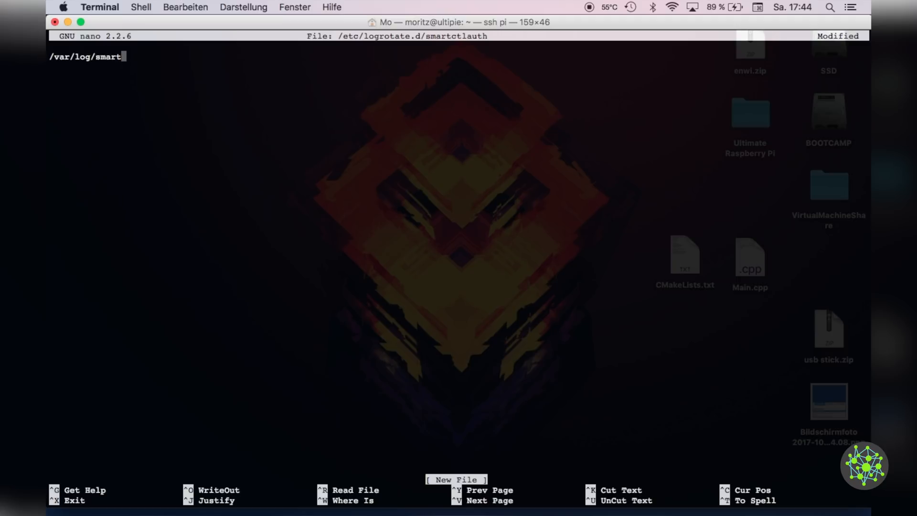
pyautogui.write('ctlauth.log')
pyautogui.write('r')
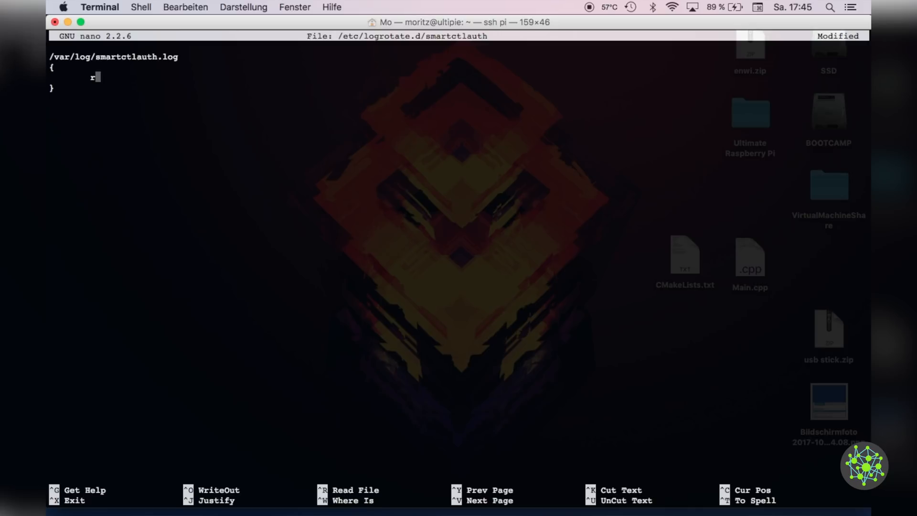
pyautogui.write('otate 4')
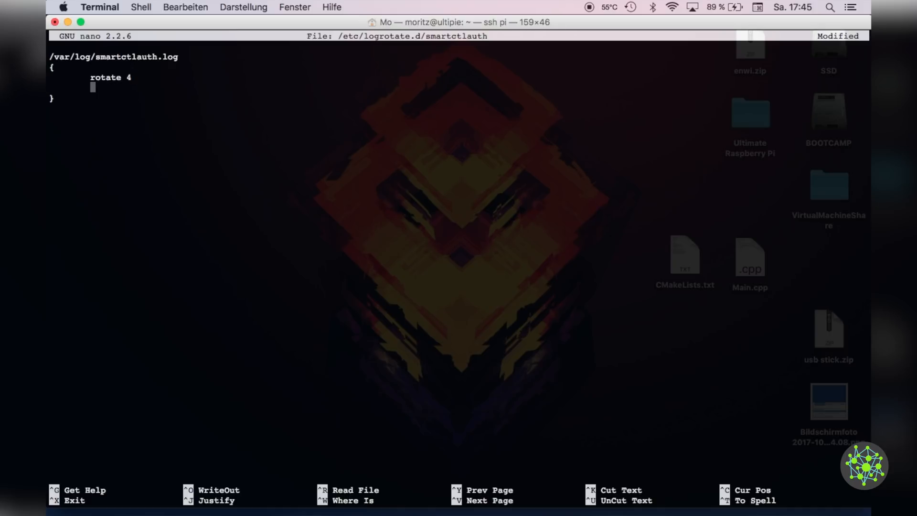
pyautogui.write('weekly')
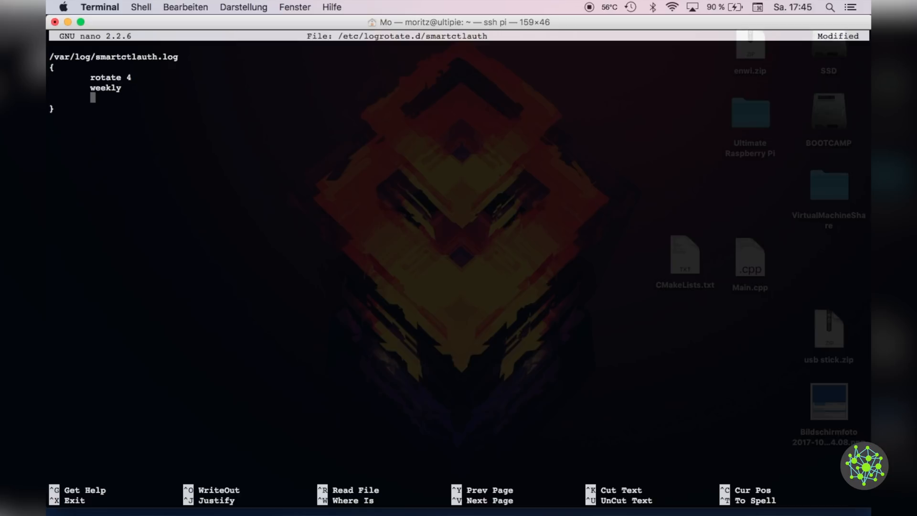
pyautogui.write('missingo')
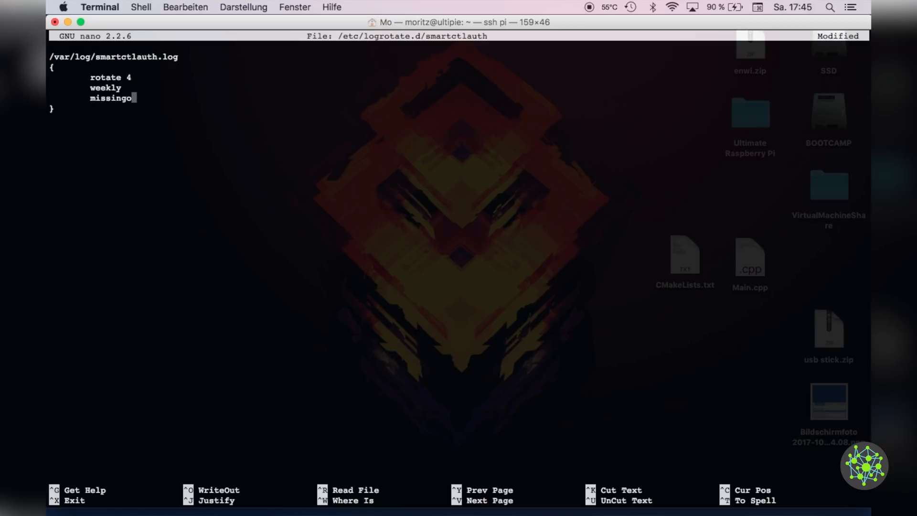
pyautogui.write('k')
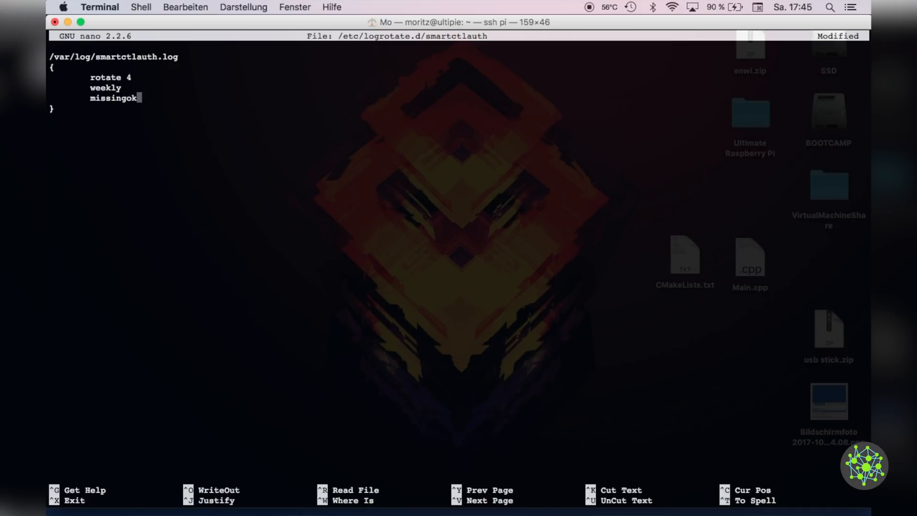
pyautogui.write('not')
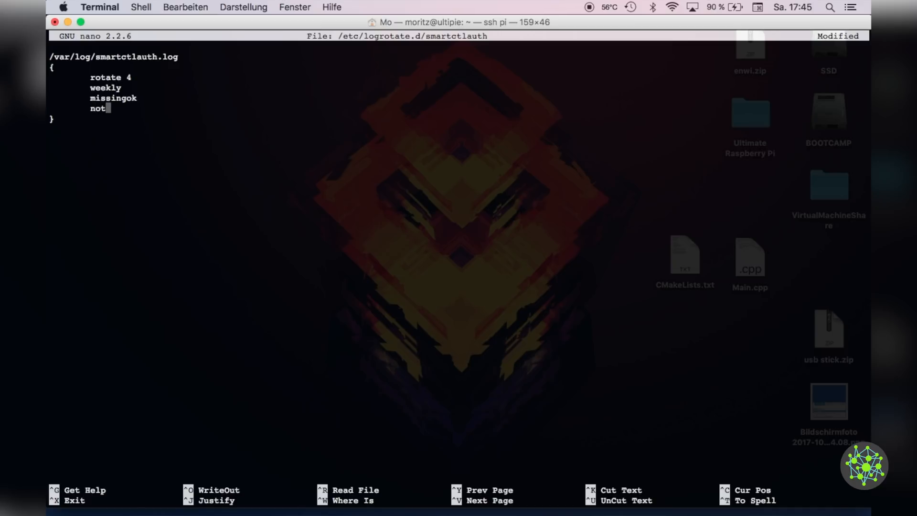
pyautogui.write('ify')
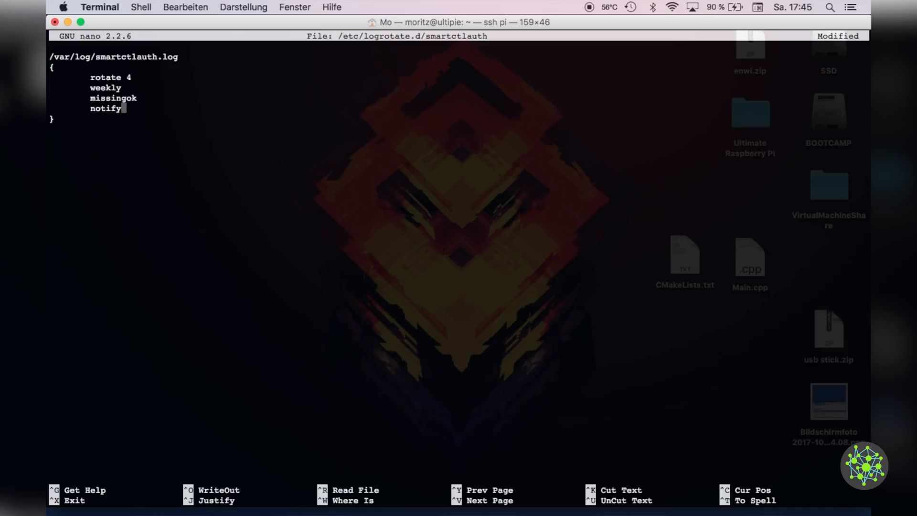
pyautogui.write('empty')
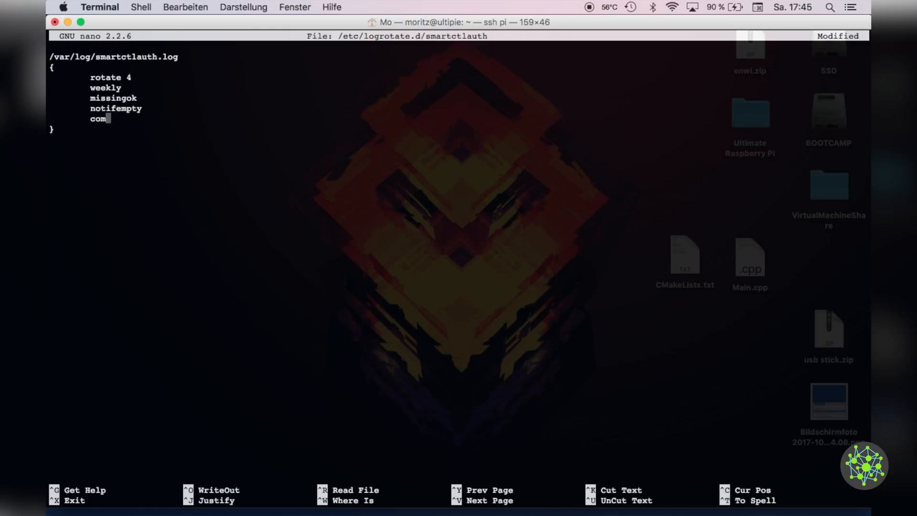
pyautogui.write('press')
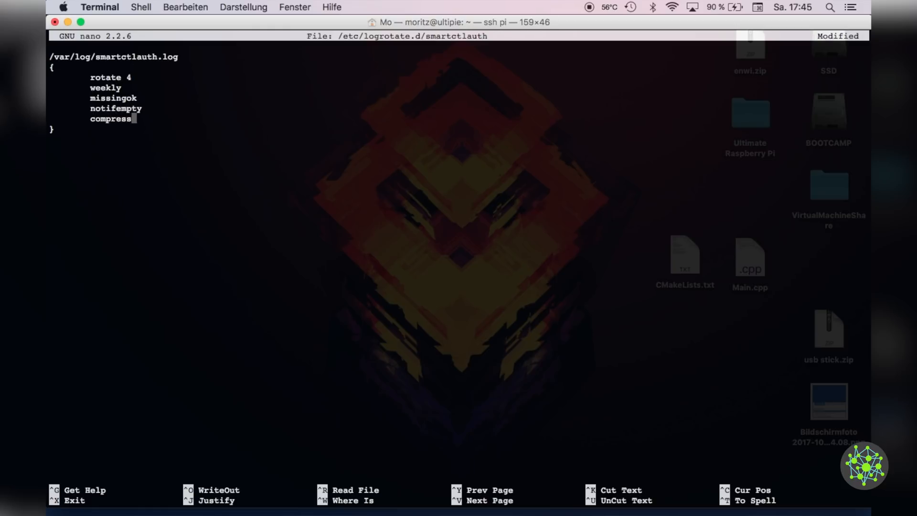
pyautogui.press('enter')
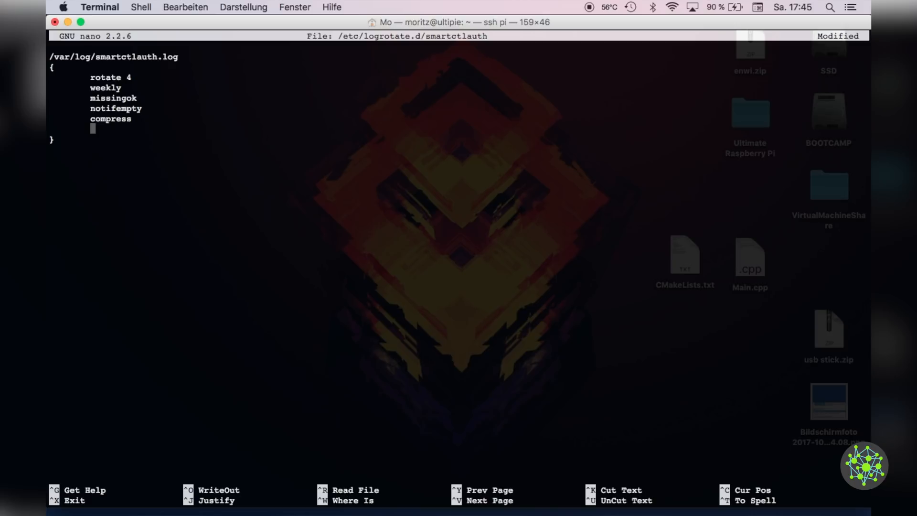
# - Add delaycompress, sharedscripts and a postrotate 'invoke-rc.d rsyslog rotate' script with endscript, then exit nano
pyautogui.write('delaycompress')
pyautogui.write('sh')
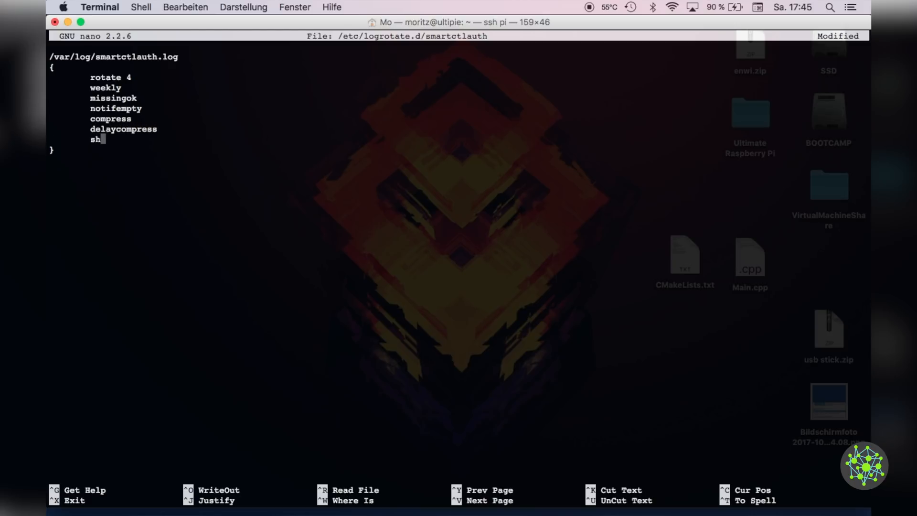
pyautogui.write('aredscri')
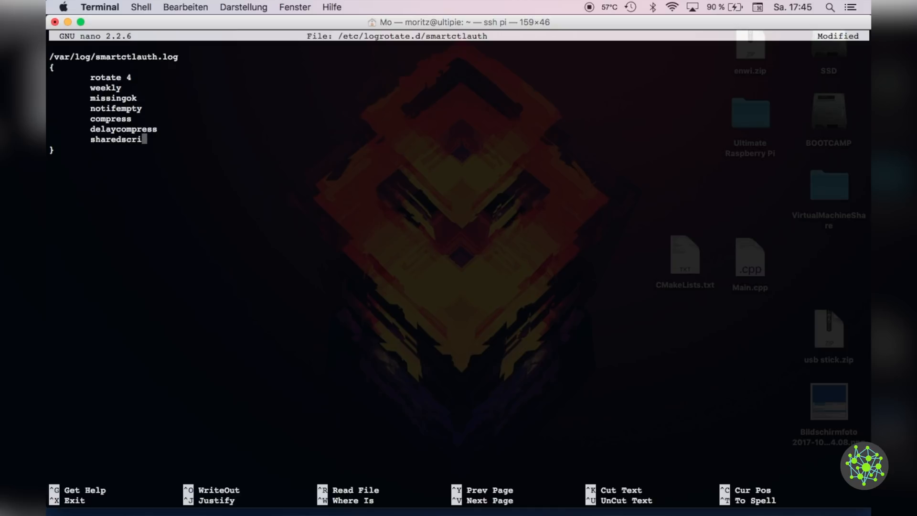
pyautogui.write('pts')
pyautogui.write('postro')
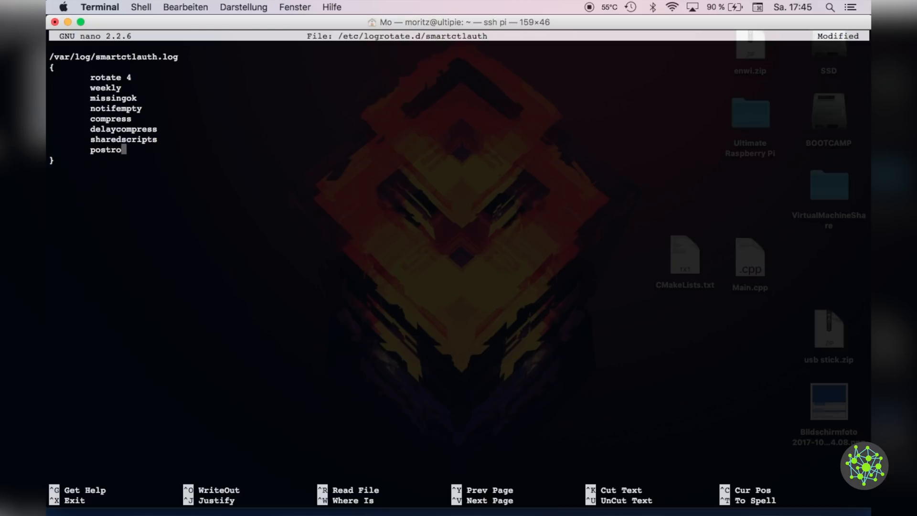
pyautogui.write('tate')
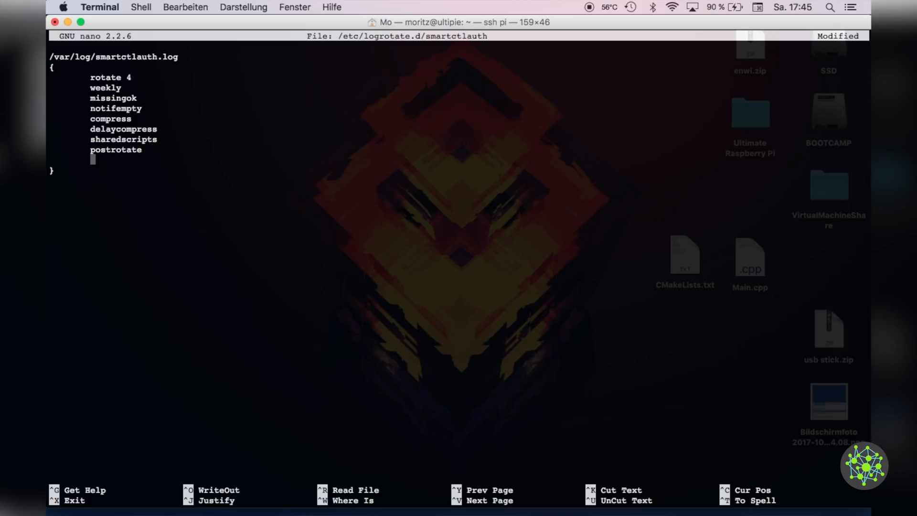
pyautogui.write('invo')
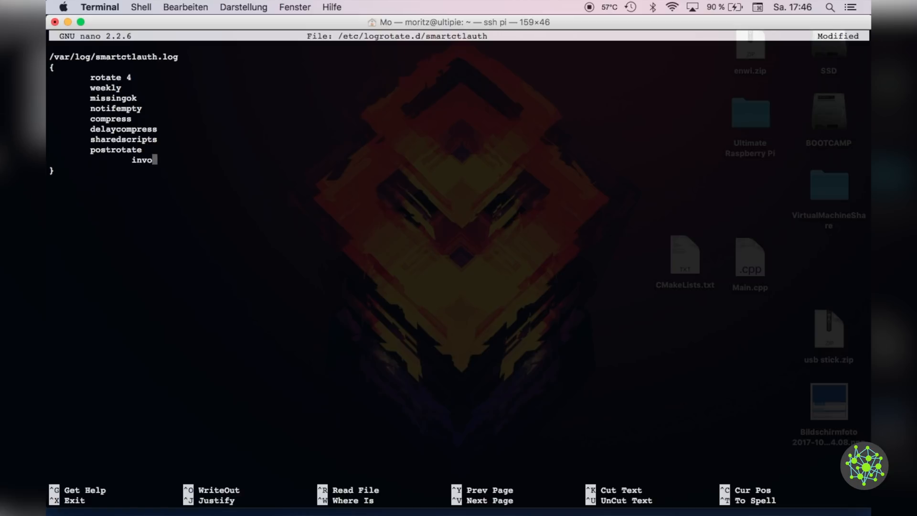
pyautogui.write('ke-rc.d rsyslog')
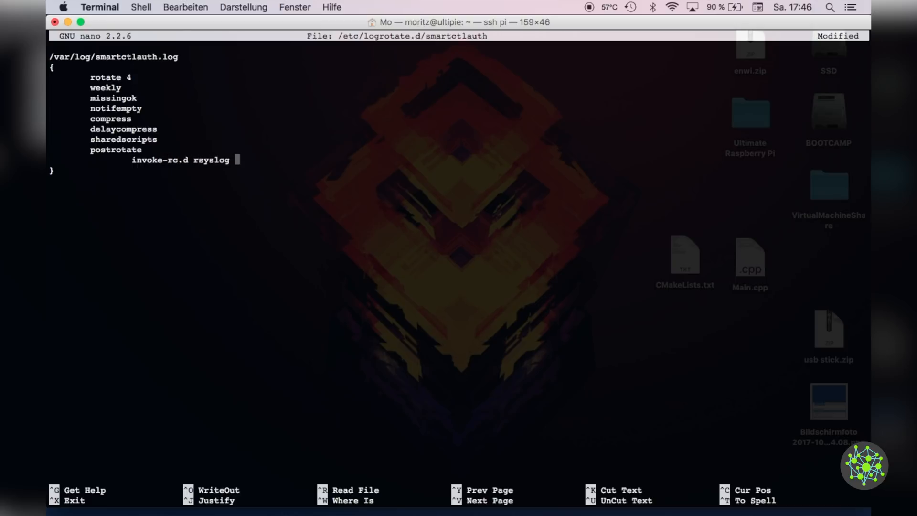
pyautogui.write('rotate > dev/null')
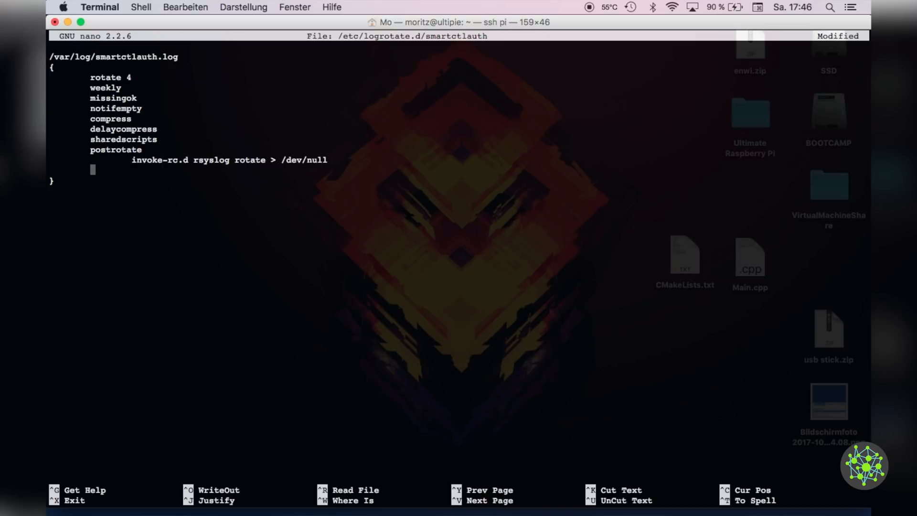
pyautogui.write('endscript')
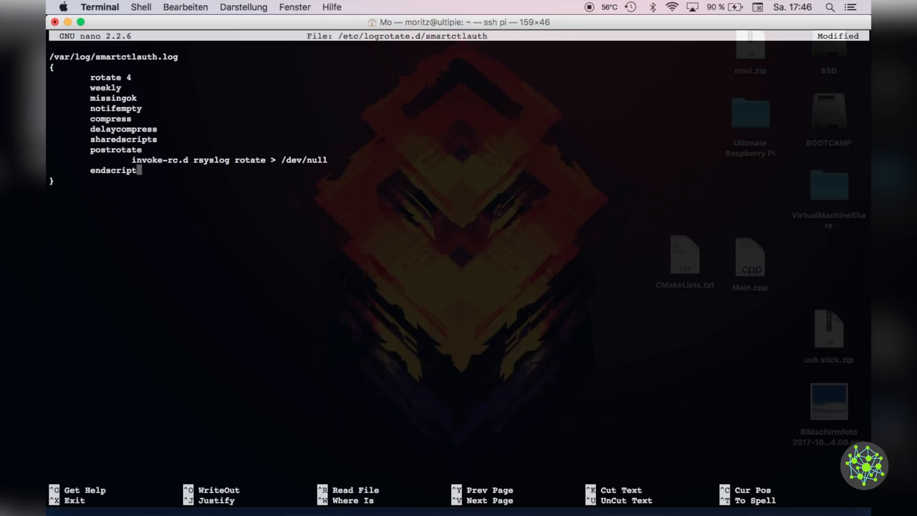
pyautogui.press('ctrl+x')
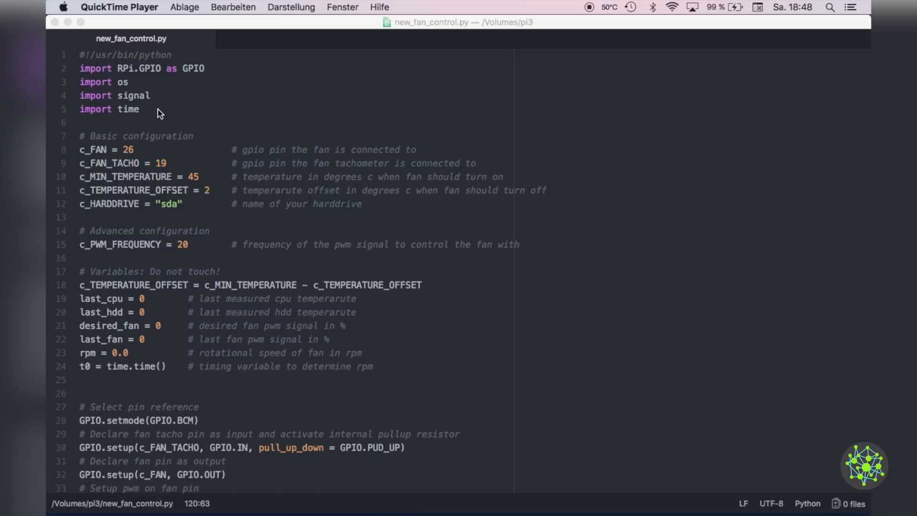
pyautogui.moveTo(120, 86)
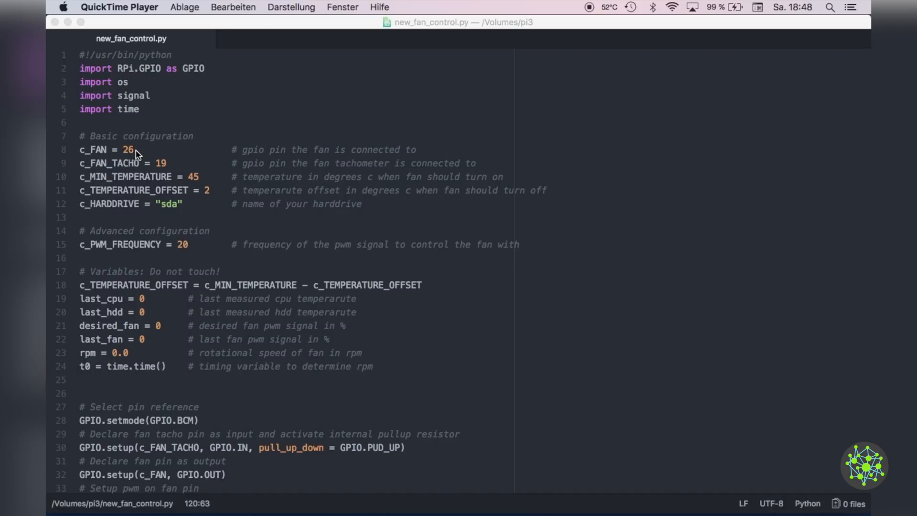
pyautogui.moveTo(138, 171)
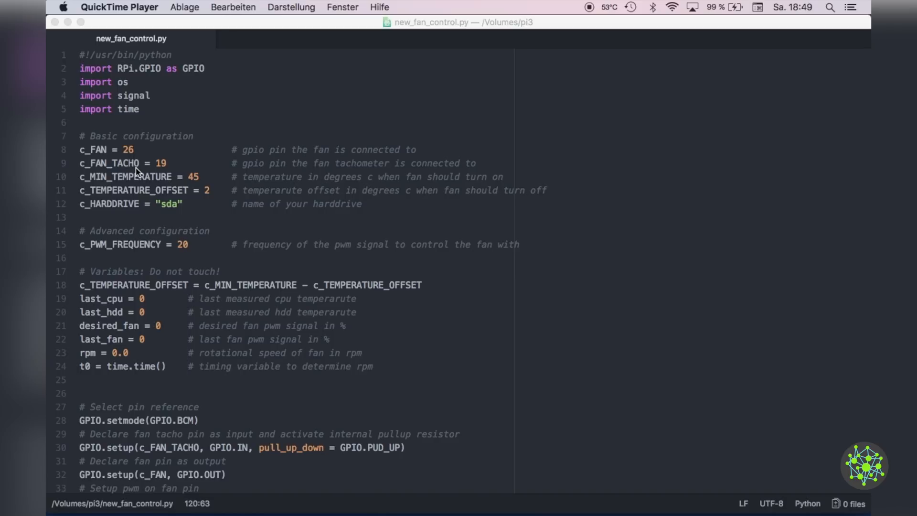
pyautogui.moveTo(88, 164)
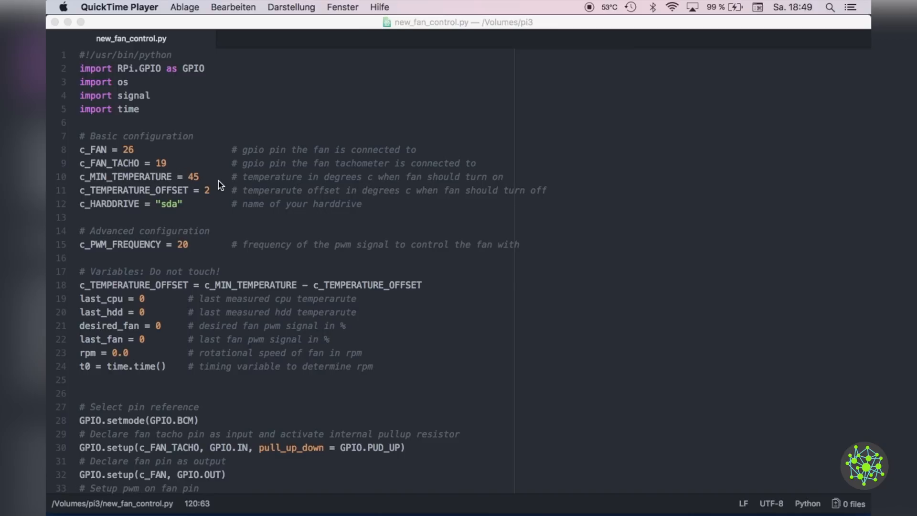
pyautogui.moveTo(150, 210)
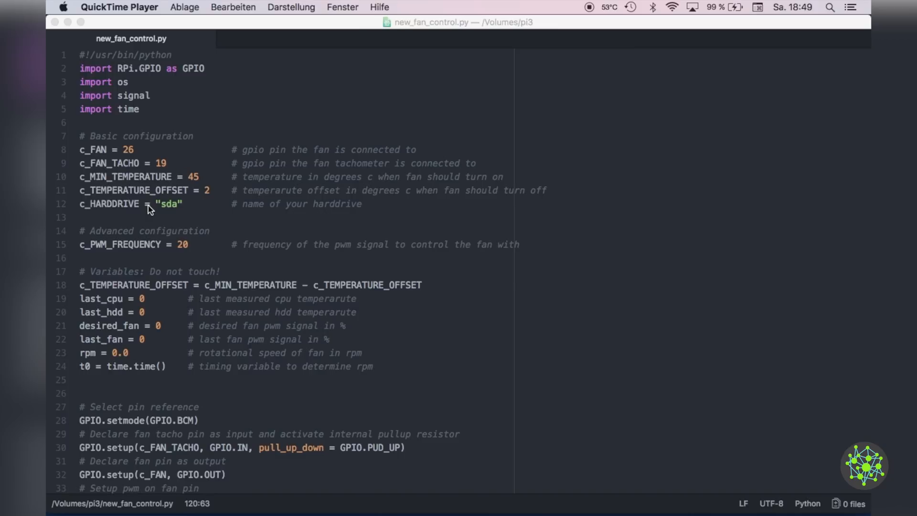
# - Scroll new_fan_control.py past the temperature functions, testFan and GracefulKiller to the main loop
pyautogui.scroll(-3)
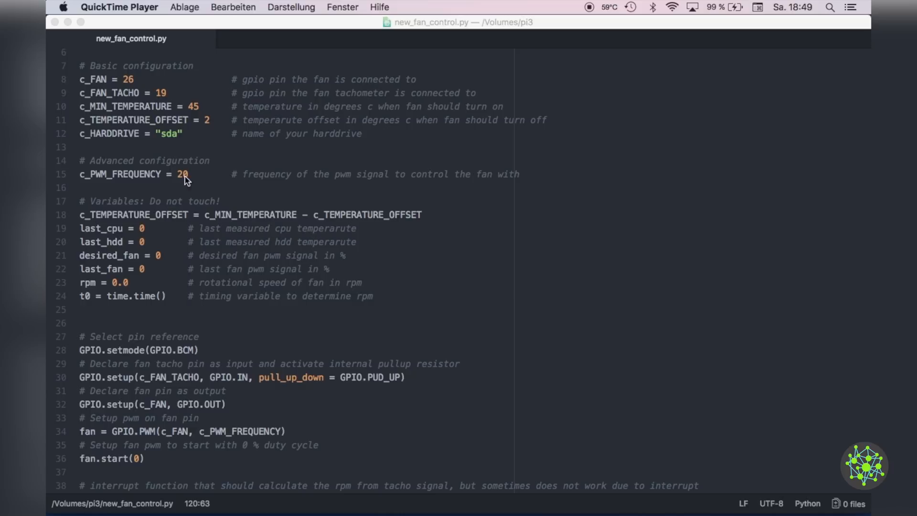
pyautogui.scroll(-3)
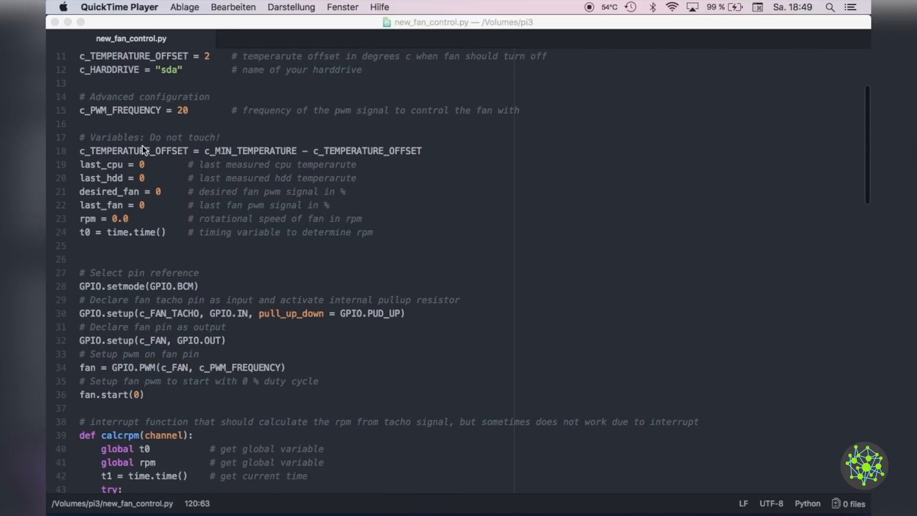
pyautogui.moveTo(98, 213)
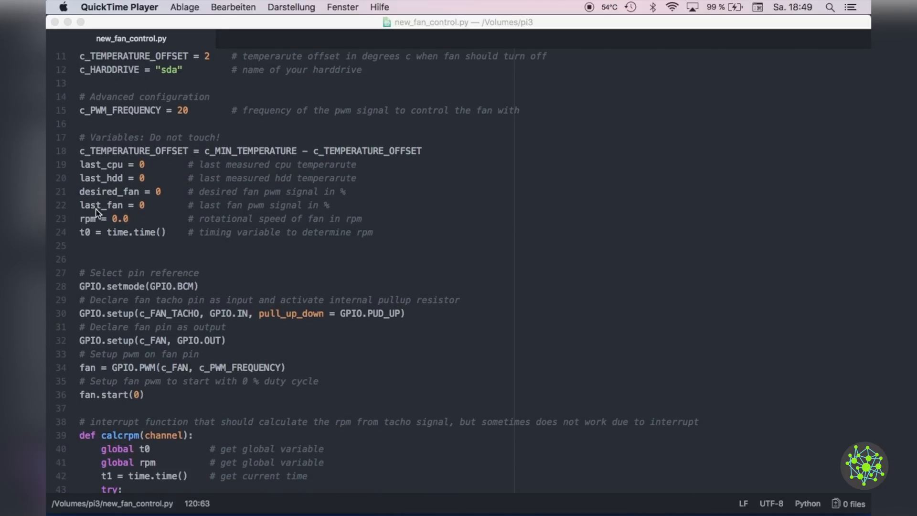
pyautogui.scroll(-3)
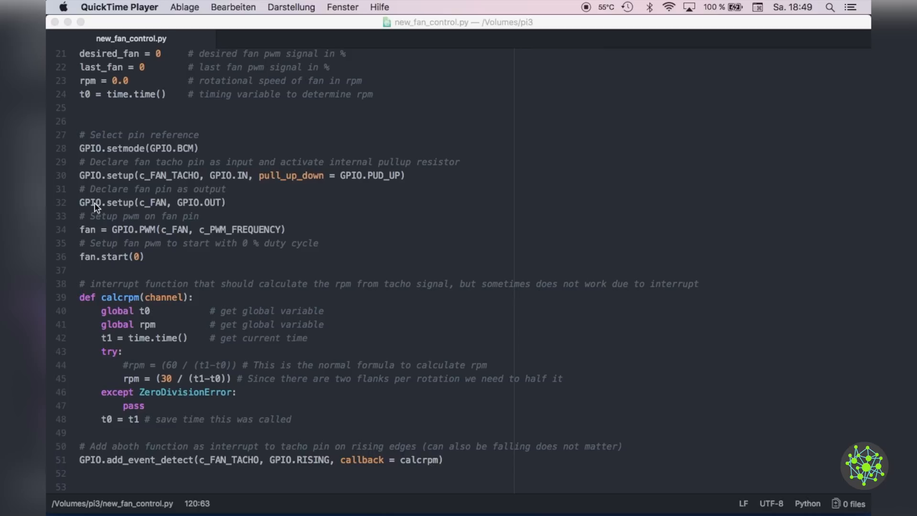
pyautogui.moveTo(159, 233)
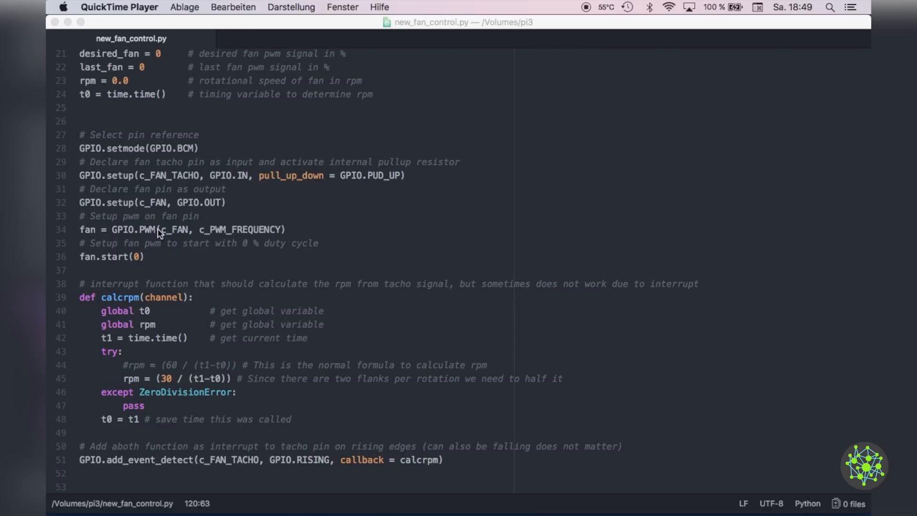
pyautogui.moveTo(94, 268)
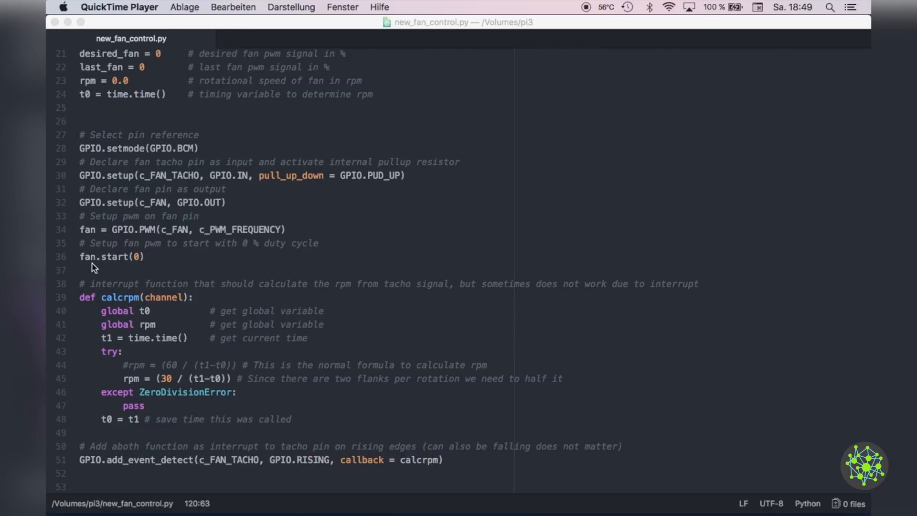
pyautogui.scroll(-3)
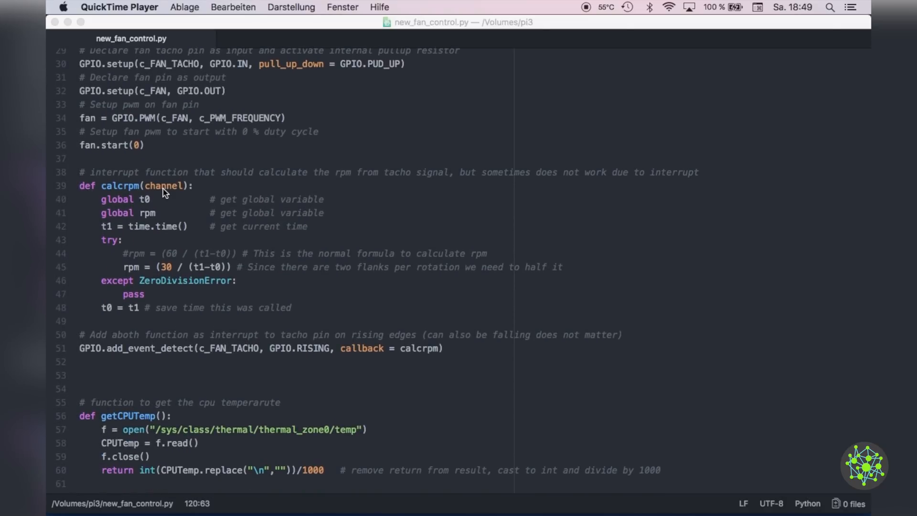
pyautogui.moveTo(279, 280)
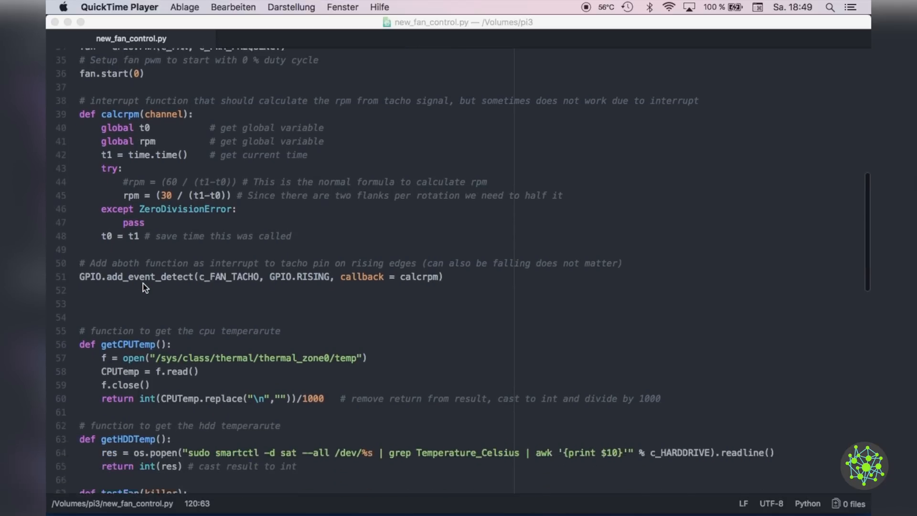
pyautogui.scroll(-3)
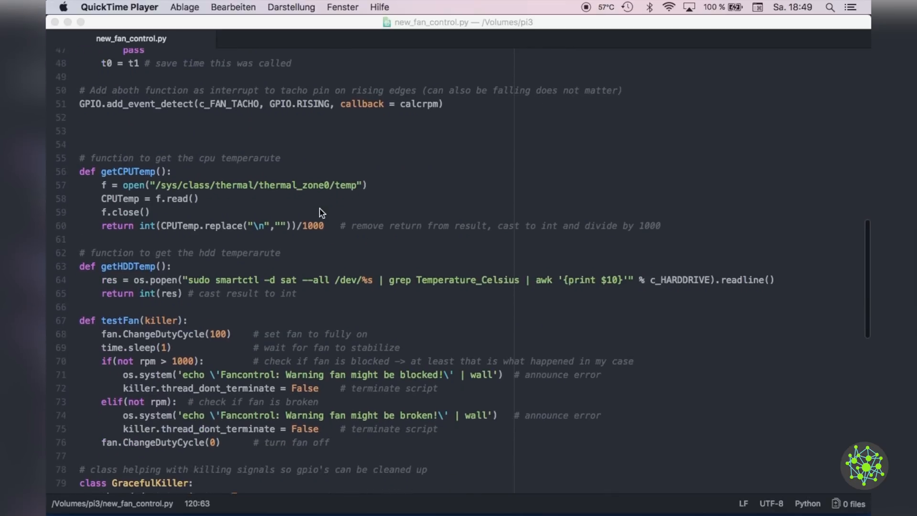
pyautogui.scroll(-3)
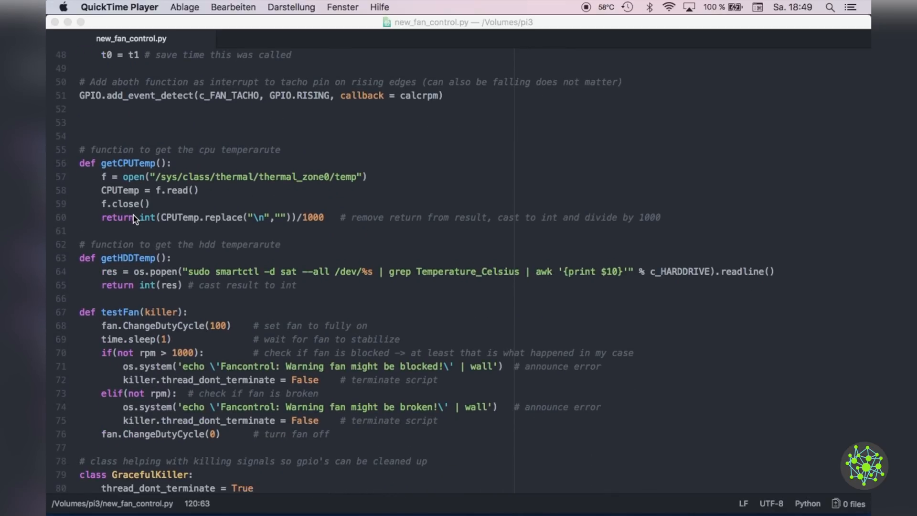
pyautogui.scroll(-3)
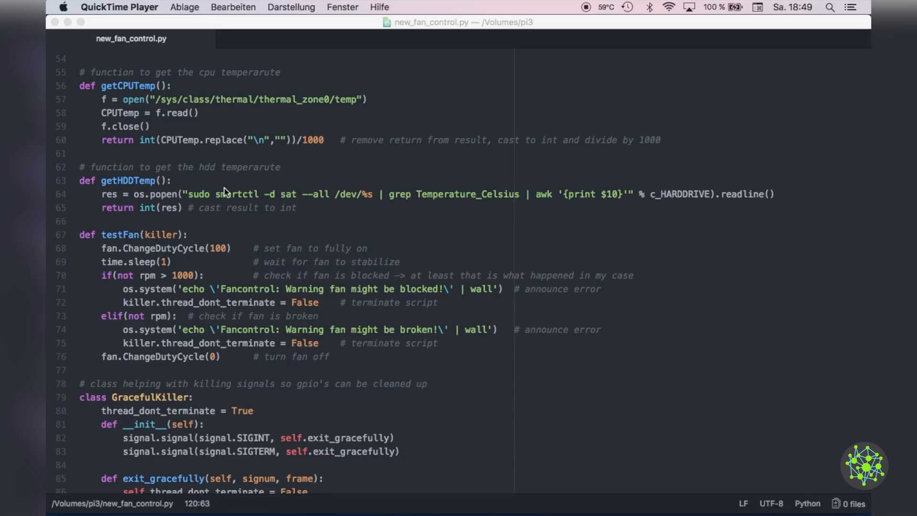
pyautogui.scroll(-3)
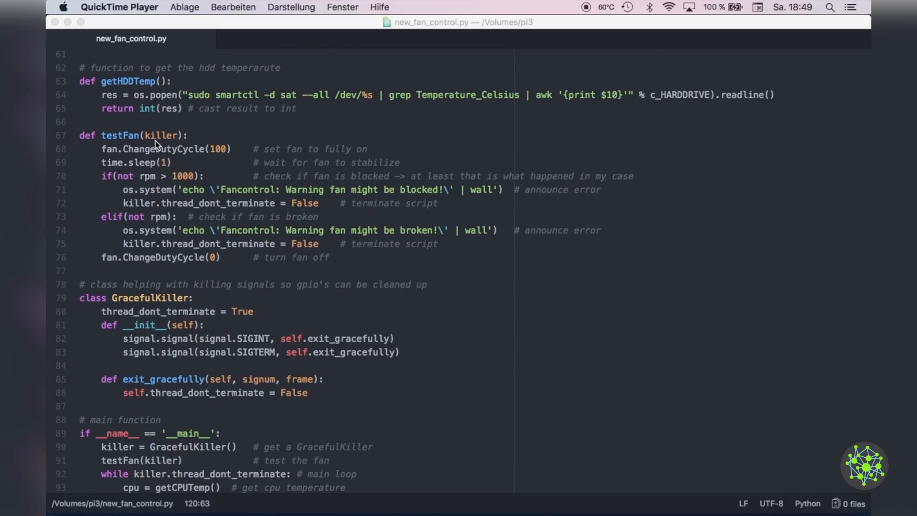
pyautogui.scroll(-3)
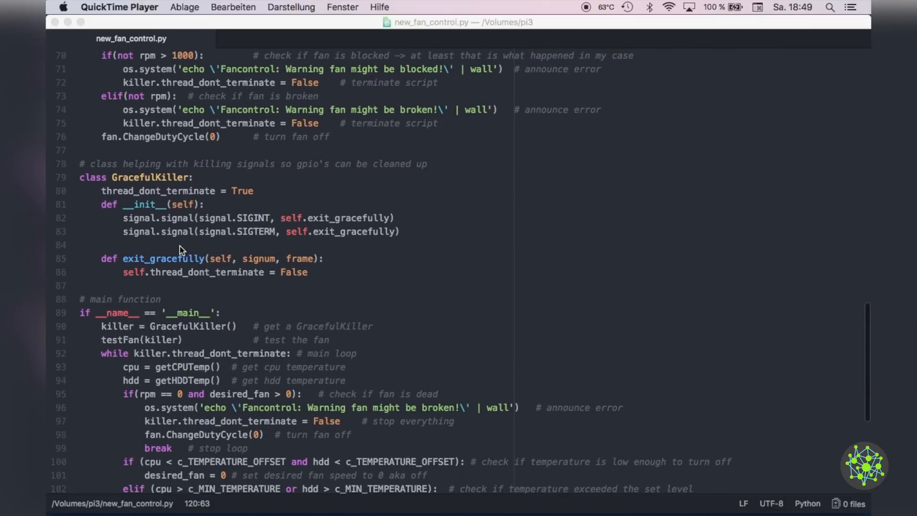
pyautogui.scroll(-3)
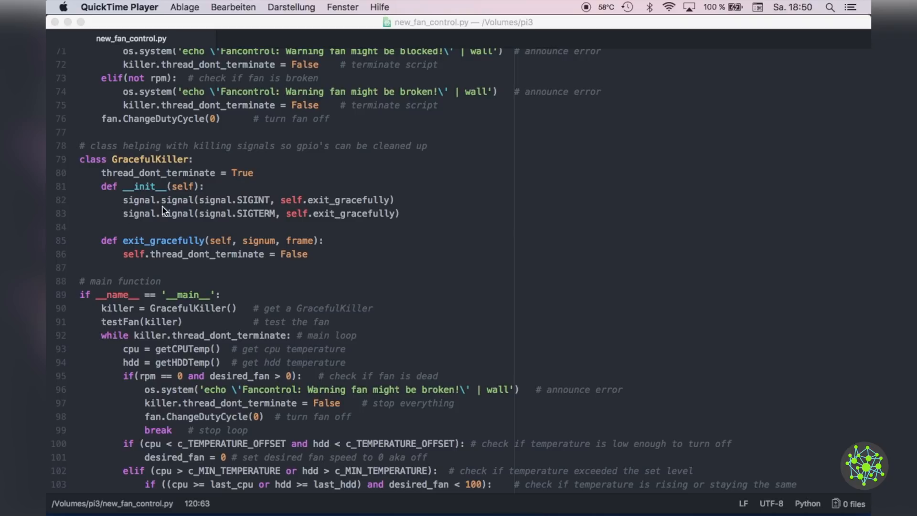
pyautogui.scroll(-3)
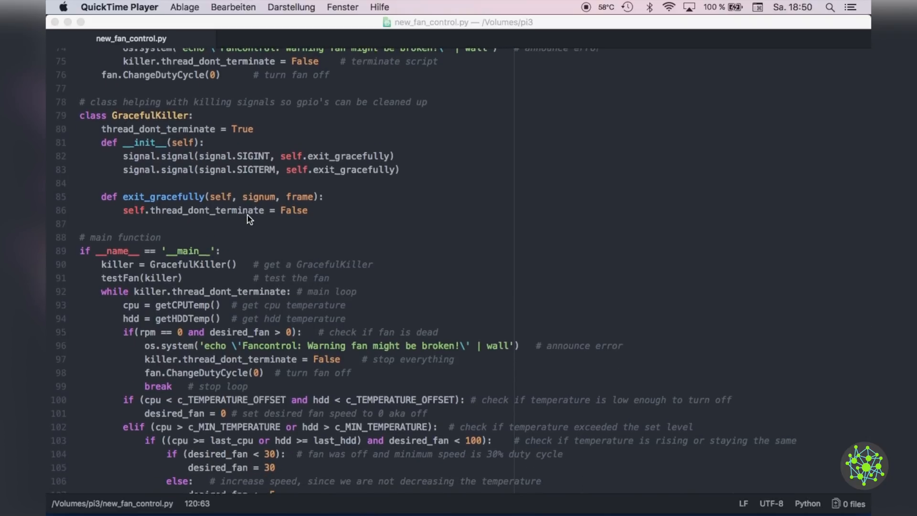
pyautogui.scroll(-3)
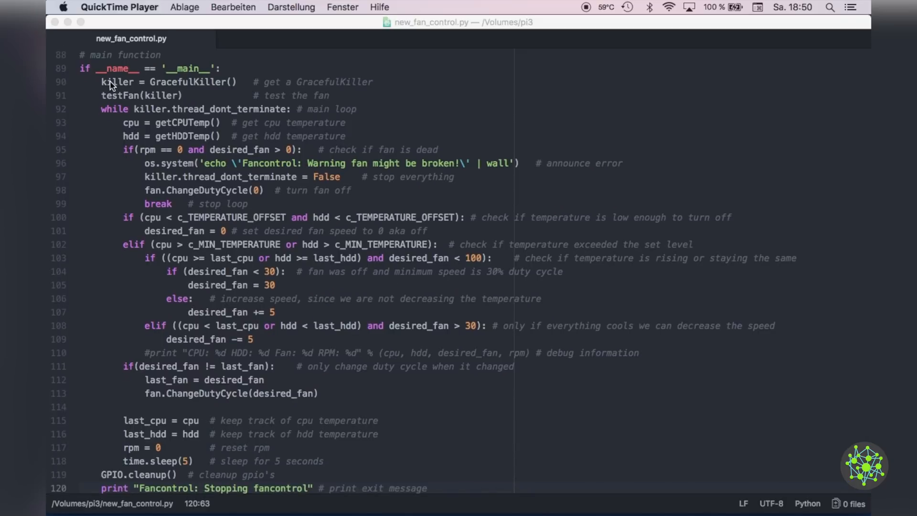
pyautogui.moveTo(147, 99)
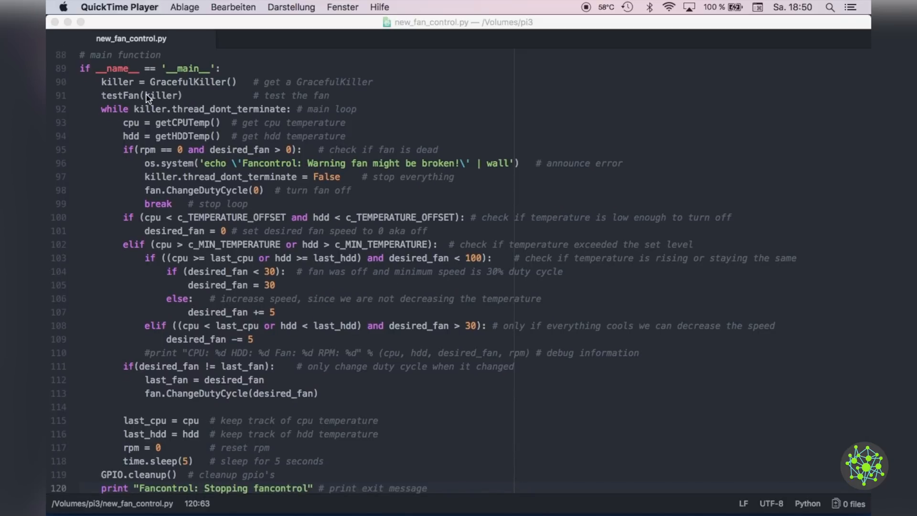
pyautogui.moveTo(233, 128)
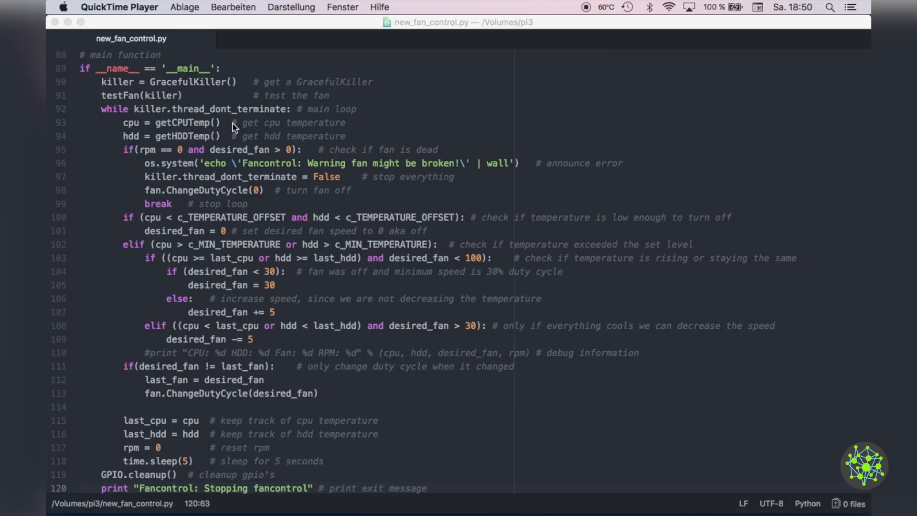
pyautogui.moveTo(152, 135)
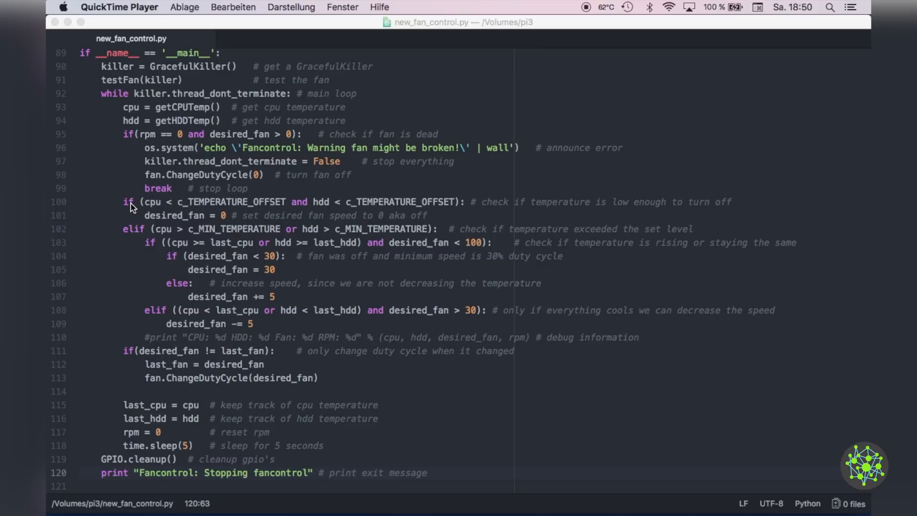
pyautogui.moveTo(163, 232)
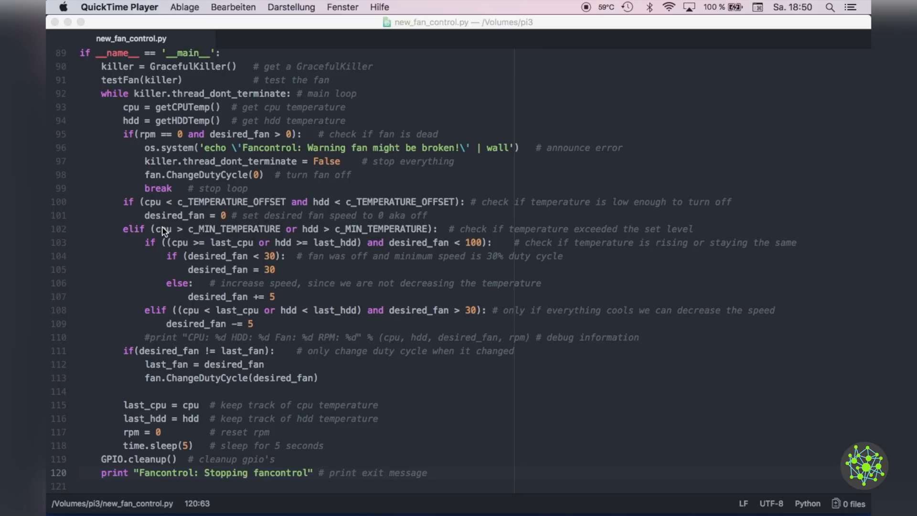
pyautogui.moveTo(206, 217)
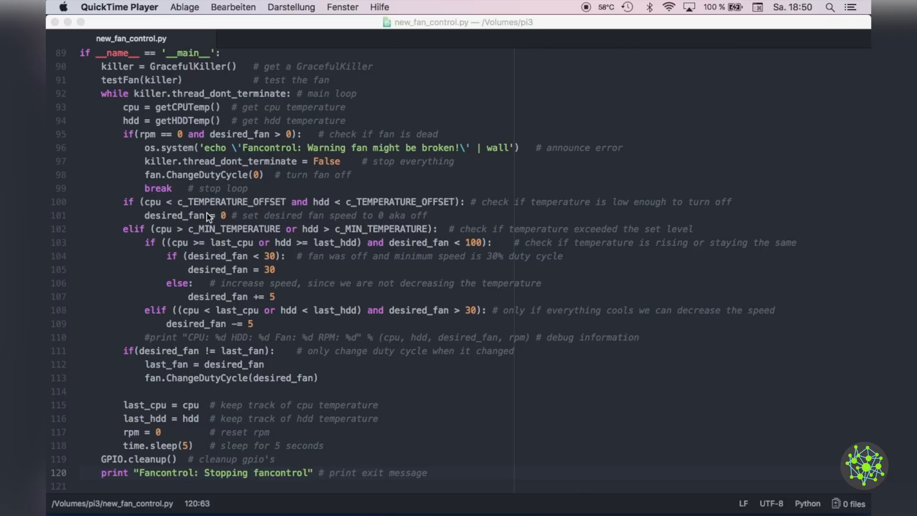
pyautogui.moveTo(116, 233)
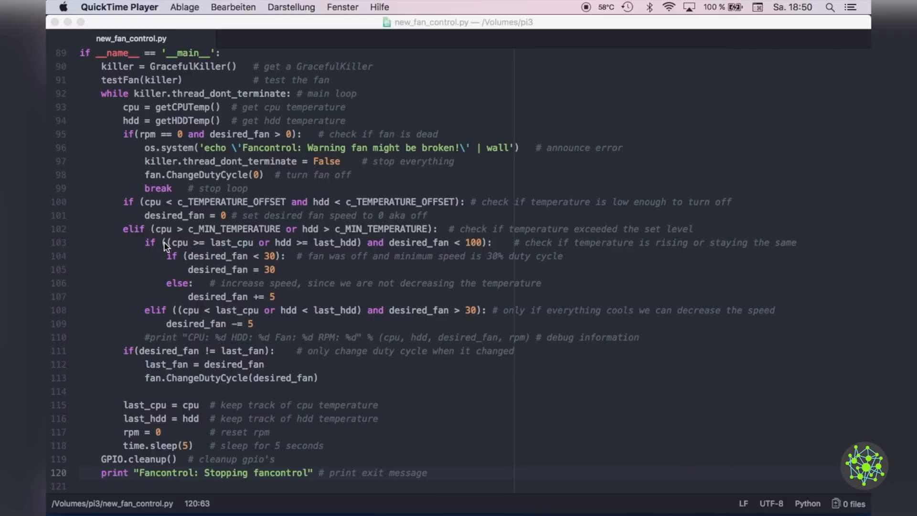
pyautogui.moveTo(222, 245)
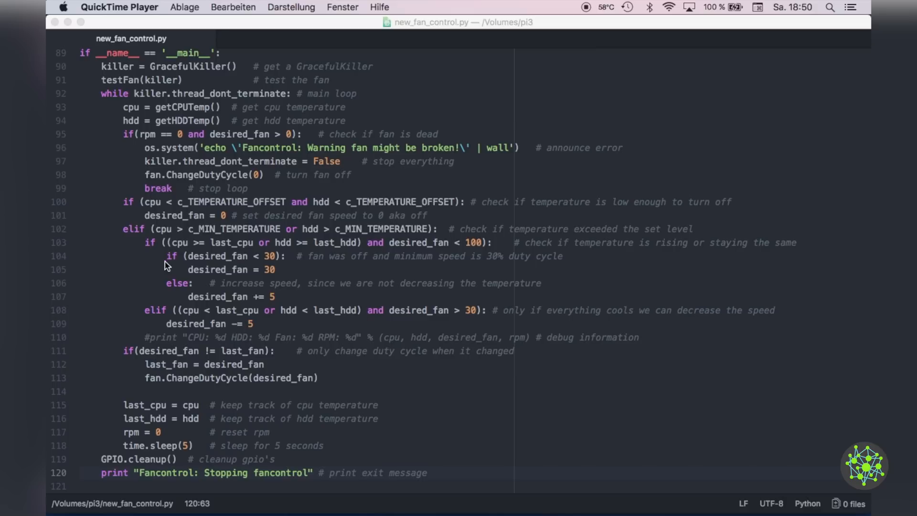
pyautogui.moveTo(280, 266)
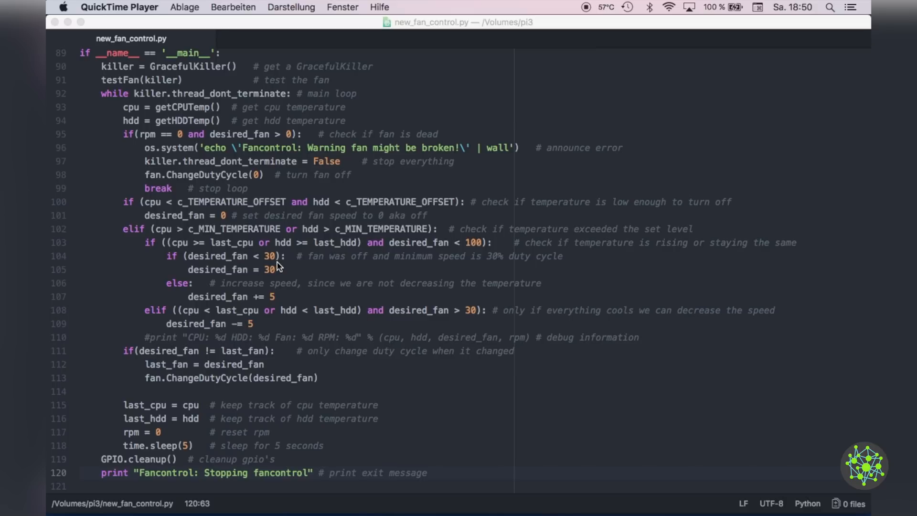
pyautogui.moveTo(193, 291)
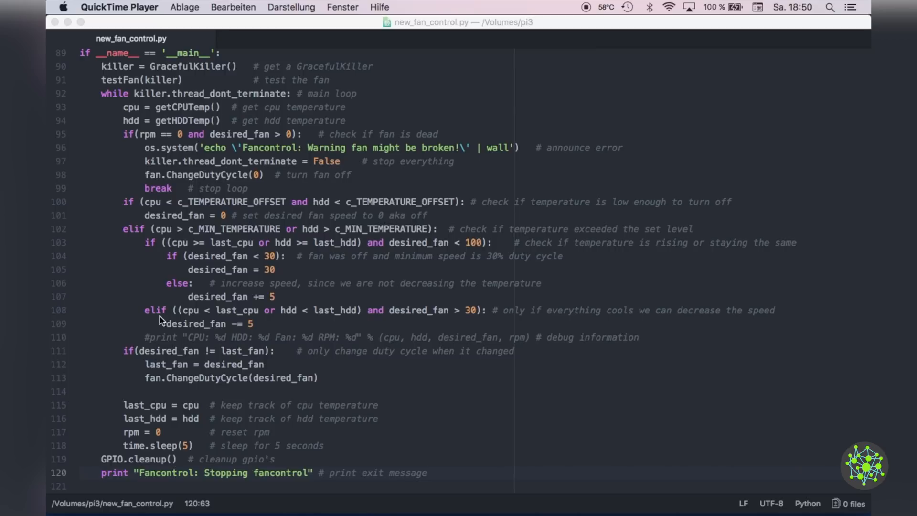
pyautogui.moveTo(493, 316)
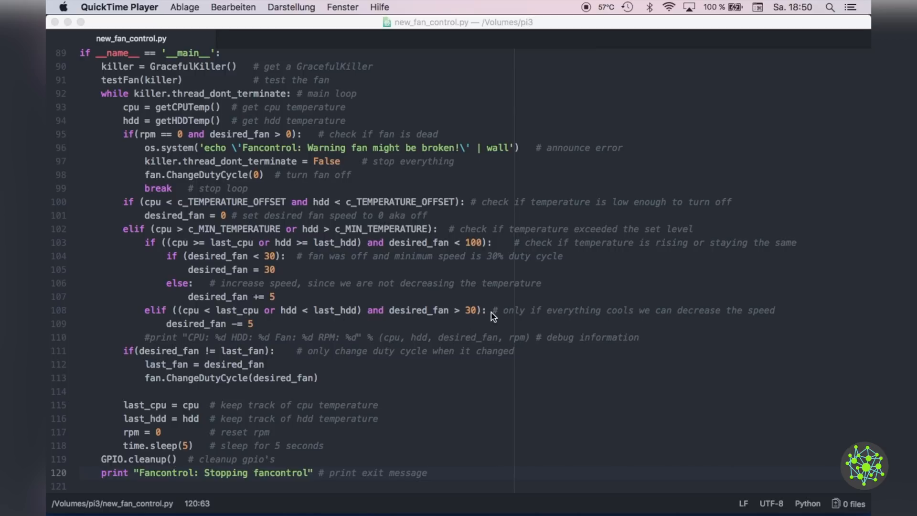
pyautogui.moveTo(171, 322)
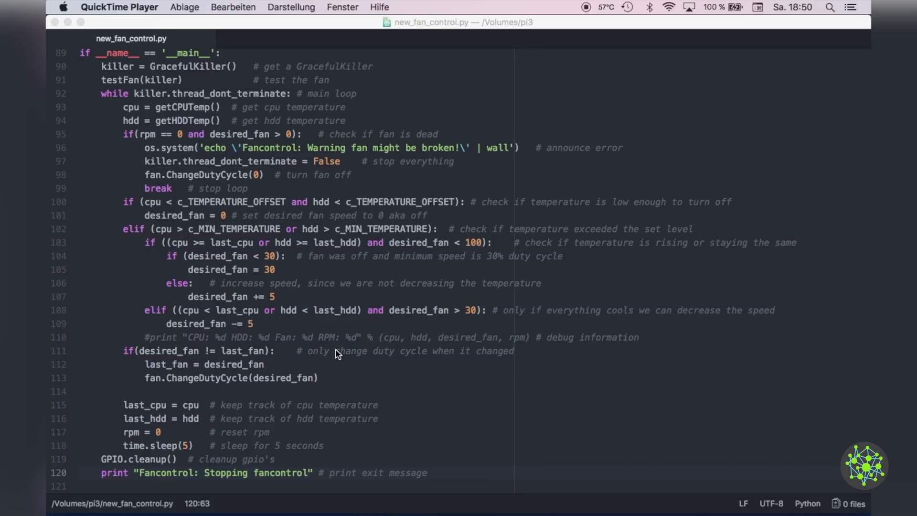
pyautogui.moveTo(325, 326)
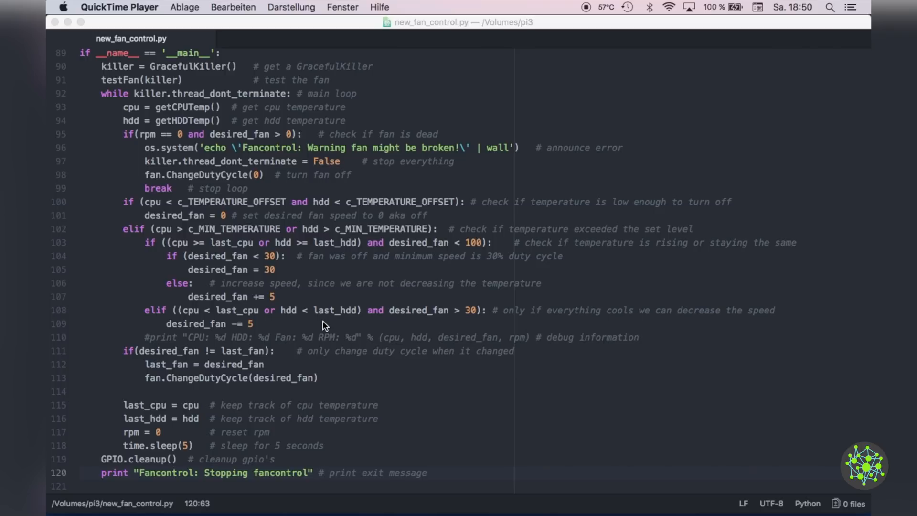
pyautogui.moveTo(199, 354)
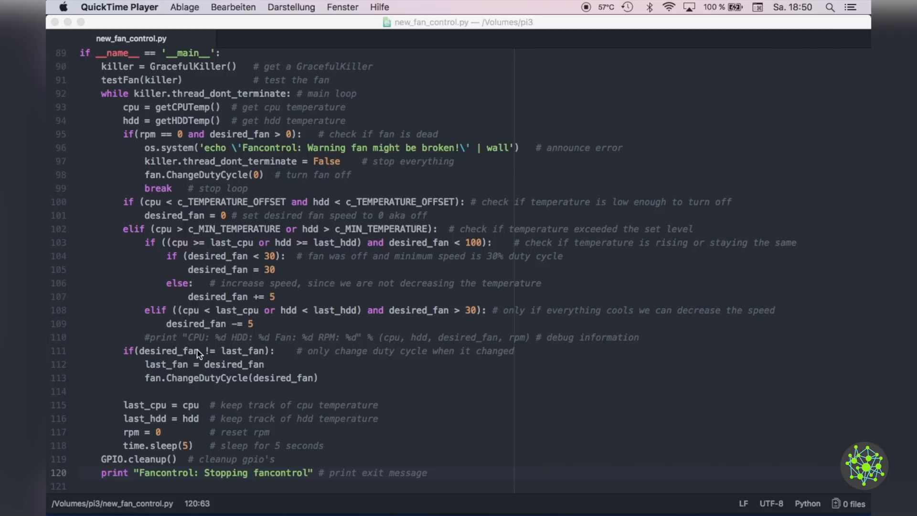
pyautogui.moveTo(138, 363)
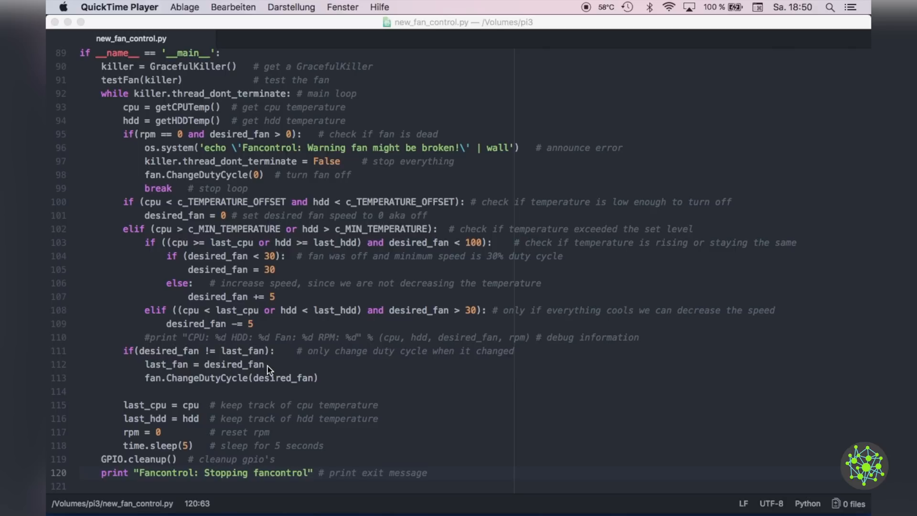
pyautogui.moveTo(260, 385)
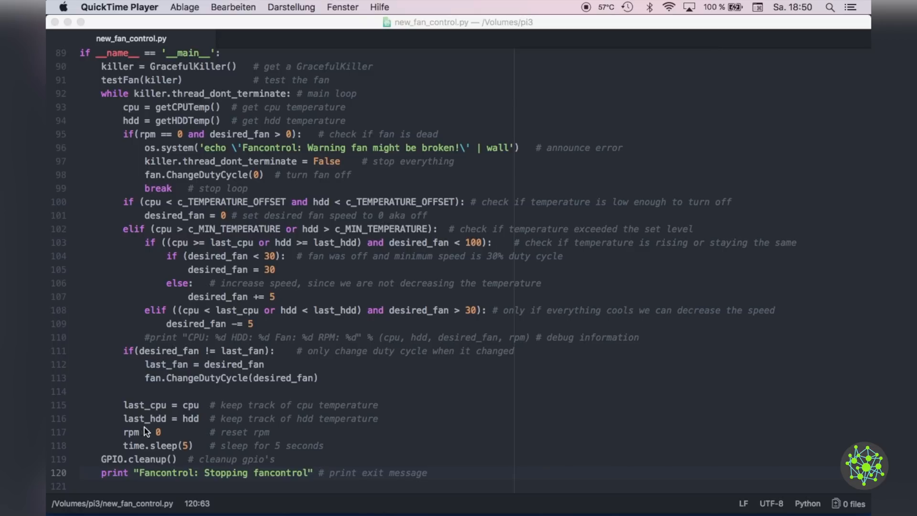
pyautogui.moveTo(181, 332)
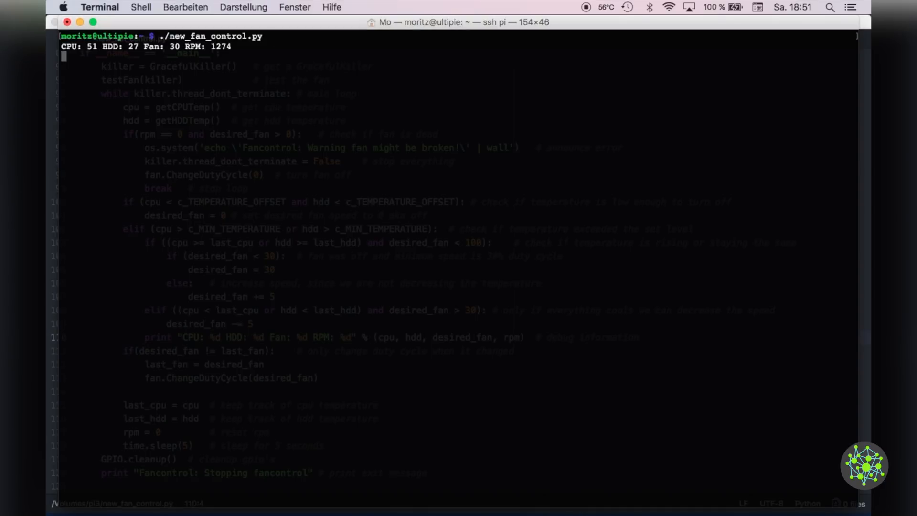
pyautogui.moveTo(397, 246)
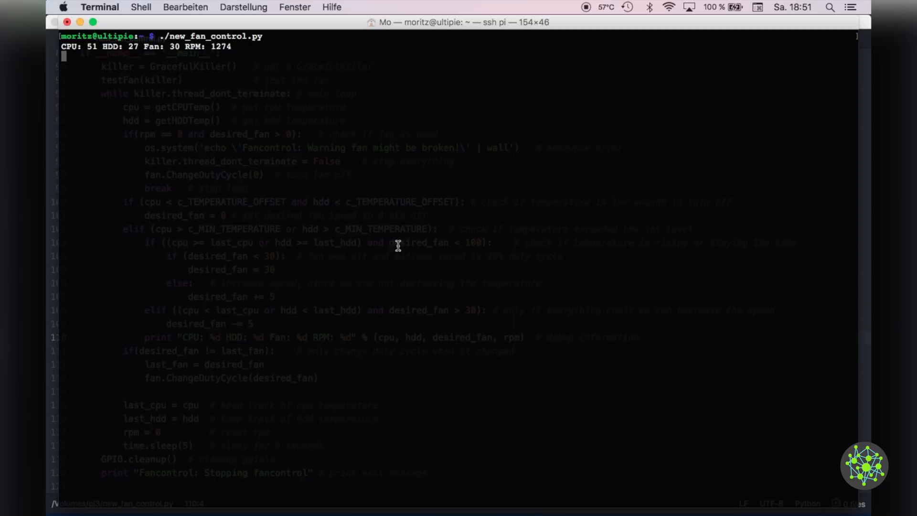
# - Highlight readings in the running script's output, including the fan duty value 35
pyautogui.doubleClick(221, 46)
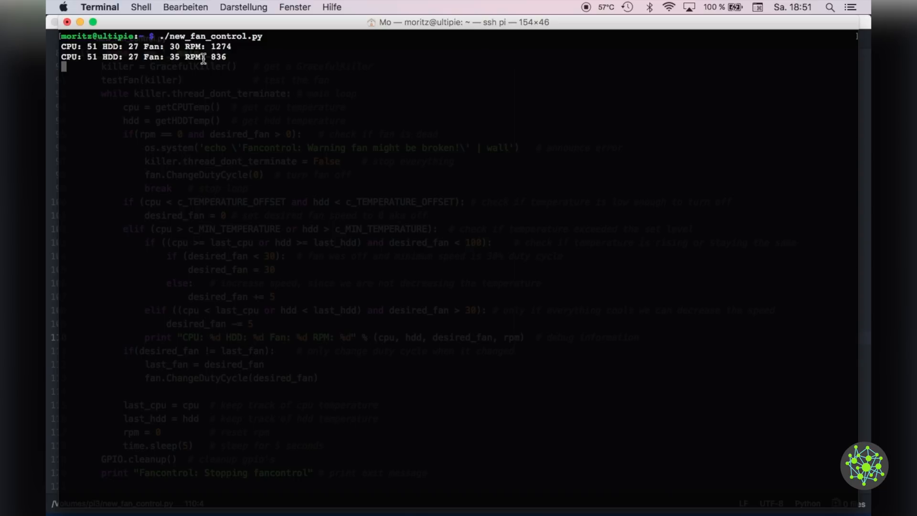
pyautogui.doubleClick(217, 57)
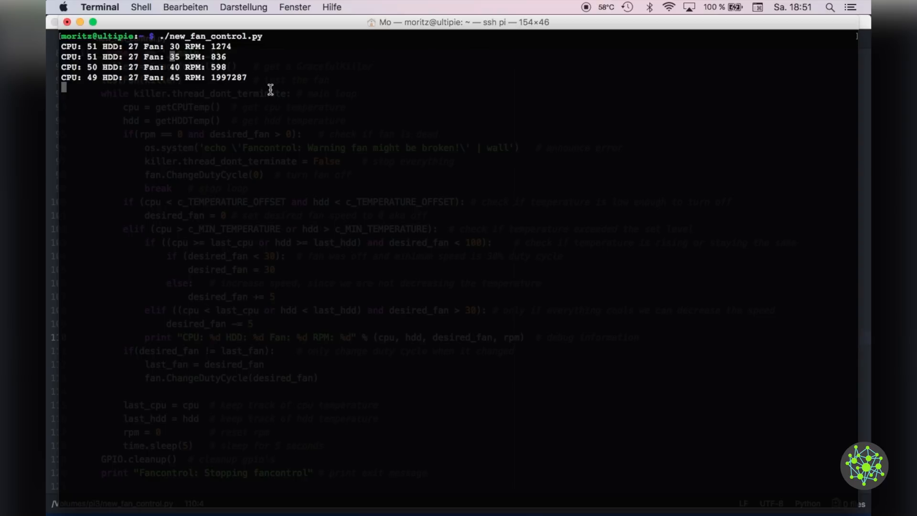
pyautogui.moveTo(253, 69)
pyautogui.write('sudo')
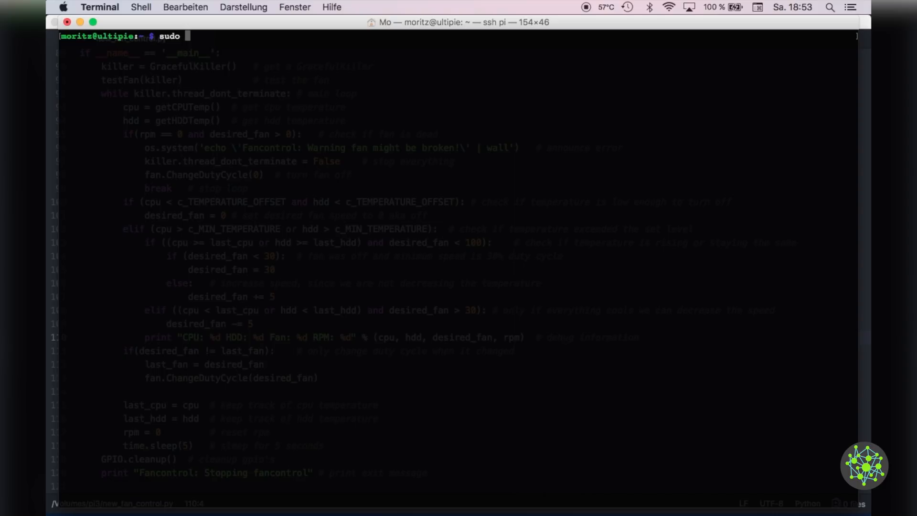
# - Copy new_fan_control.py to /etc/fan_control.py, which fails with permission denied
pyautogui.write('nano /etc/')
pyautogui.write('cp new_fan_control.py /etc/fan_control.py')
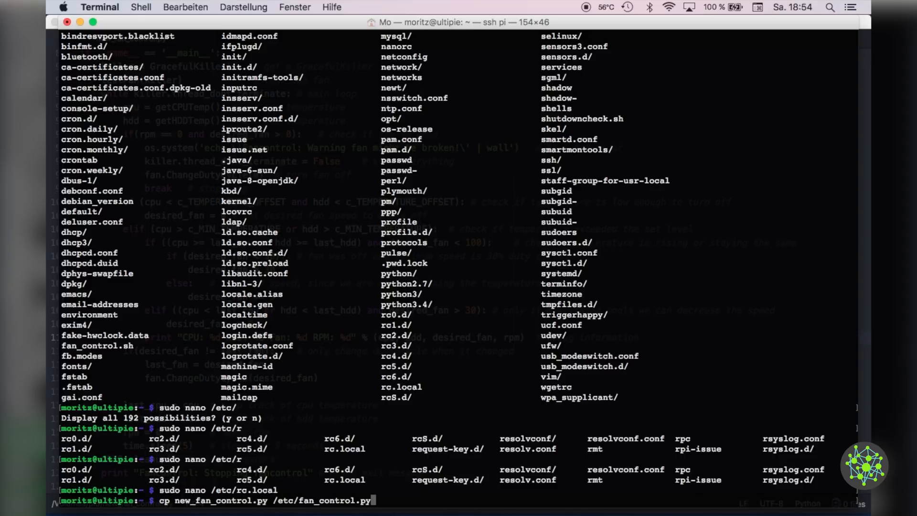
pyautogui.press('Return')
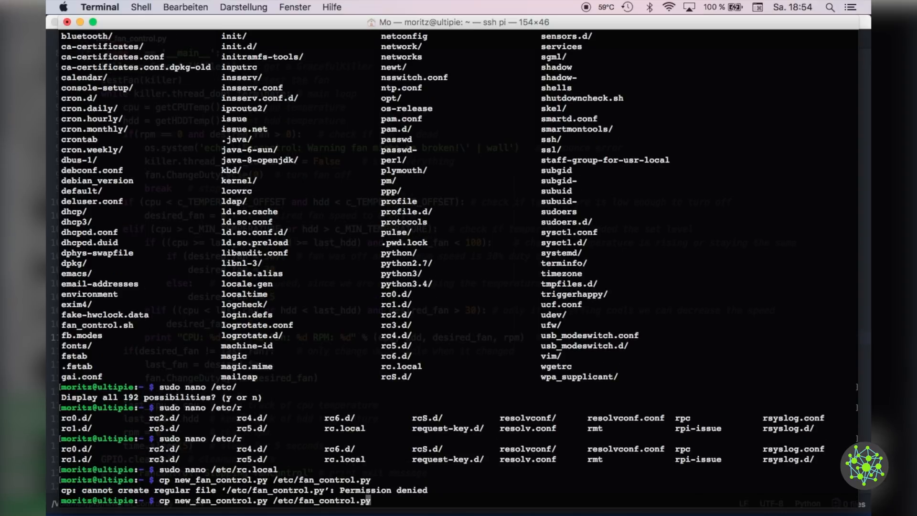